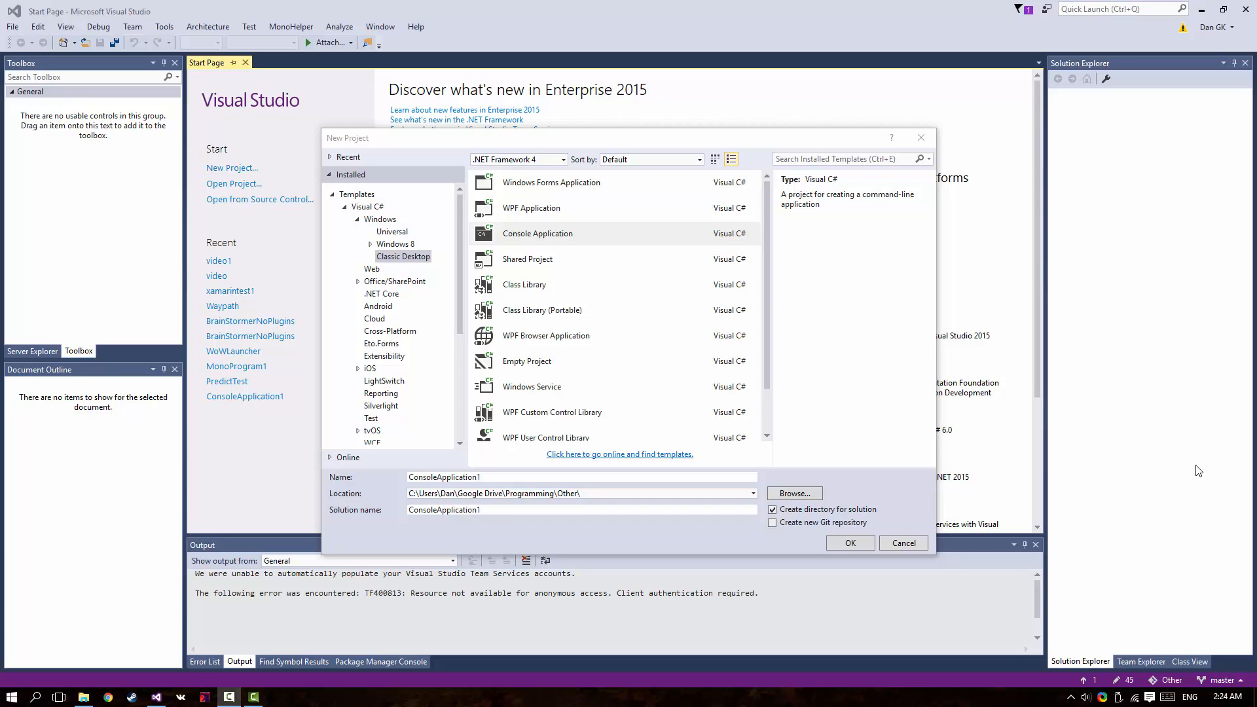
mouse_move(1083, 239)
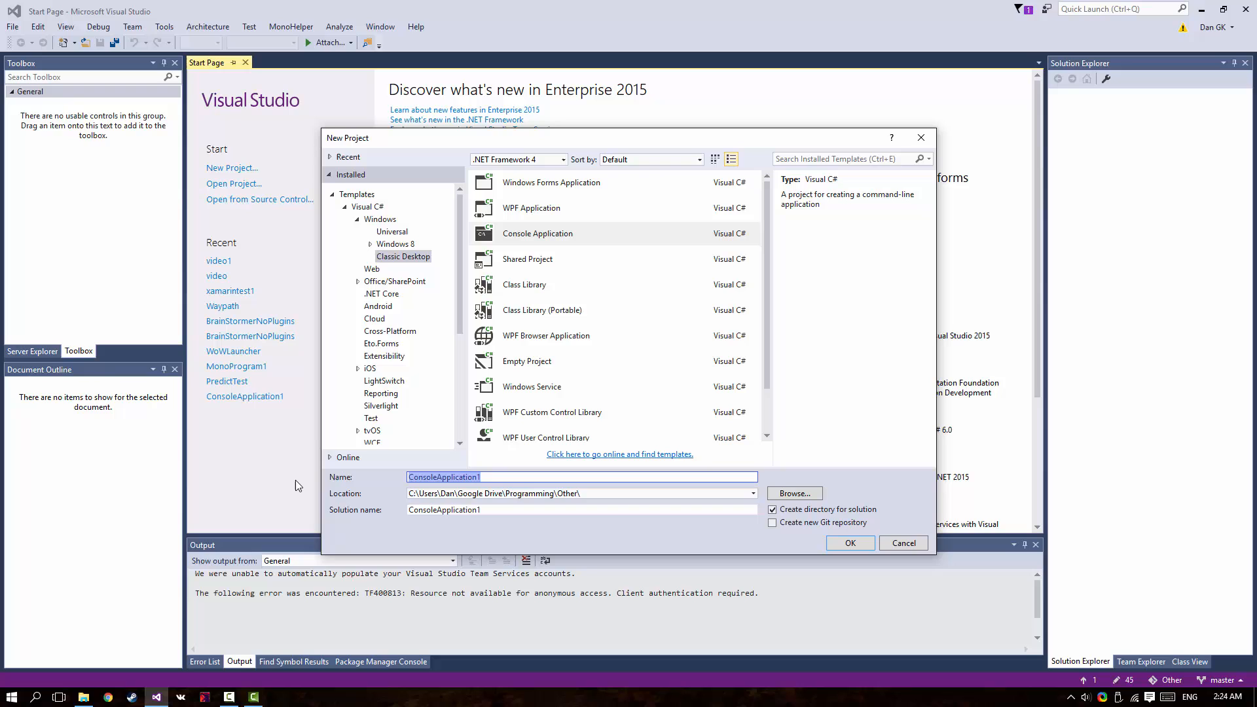
Create a new Visual C# console application named 'videoproject'
type("video")
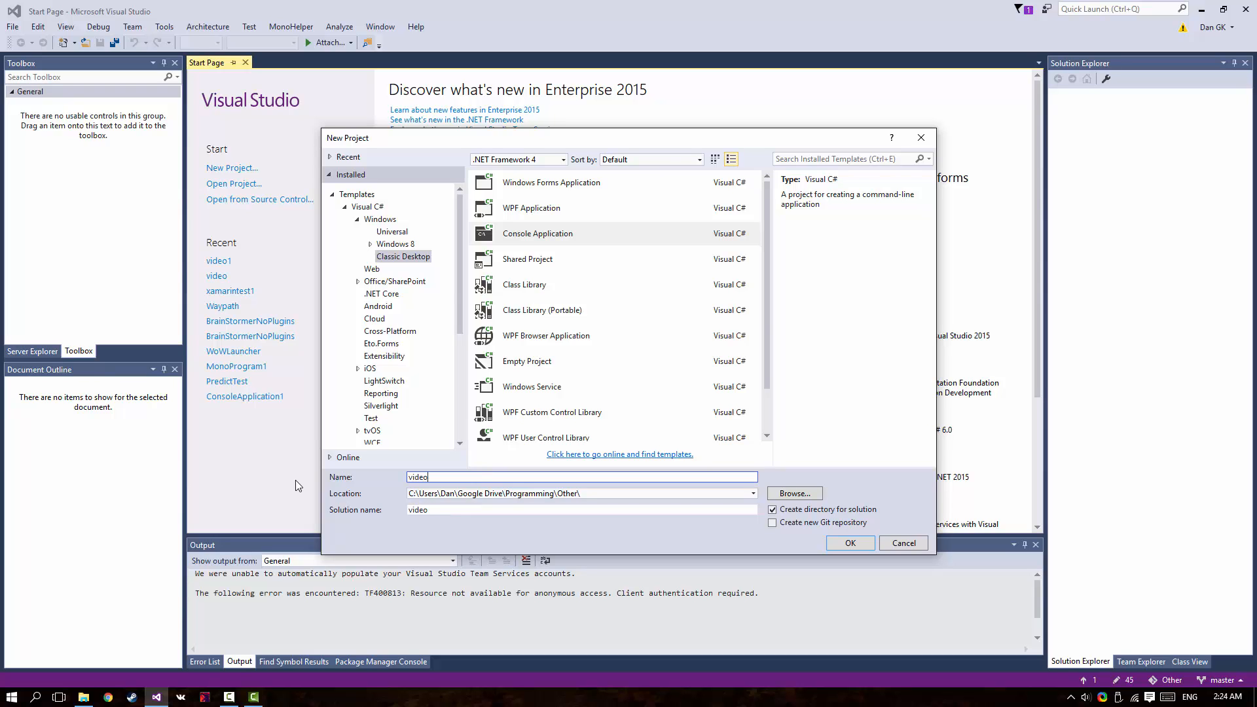
type("project")
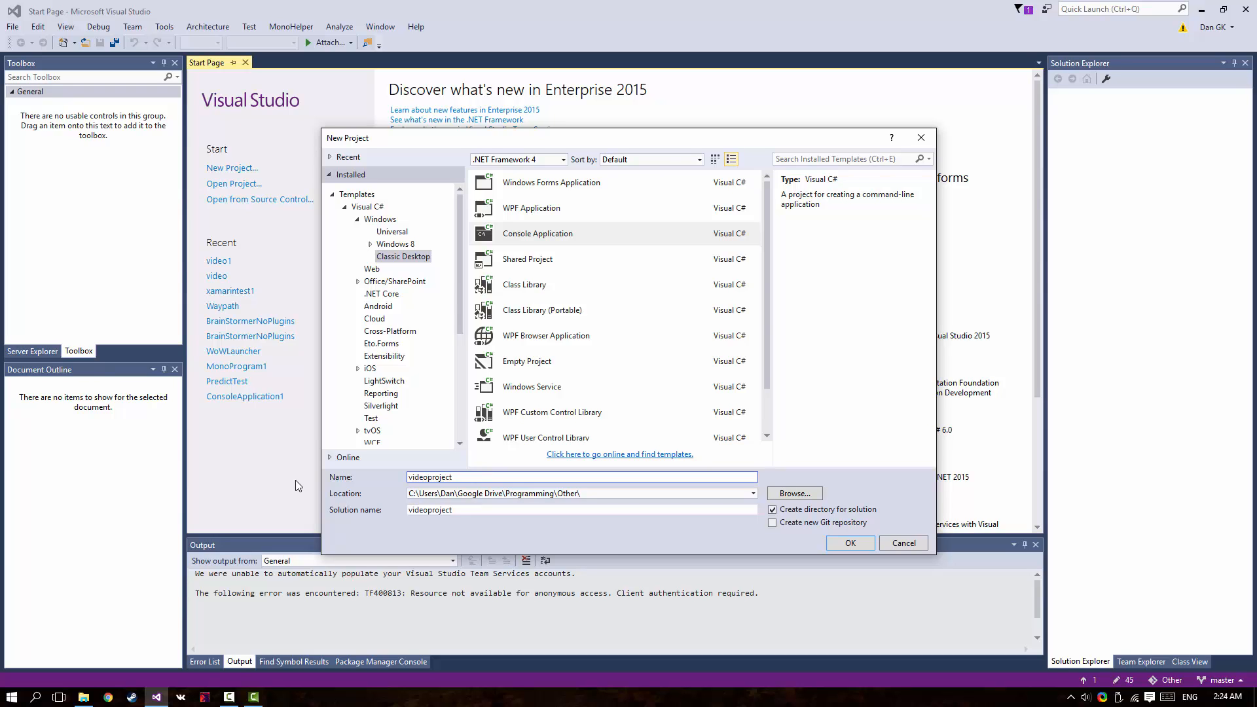
left_click(849, 543)
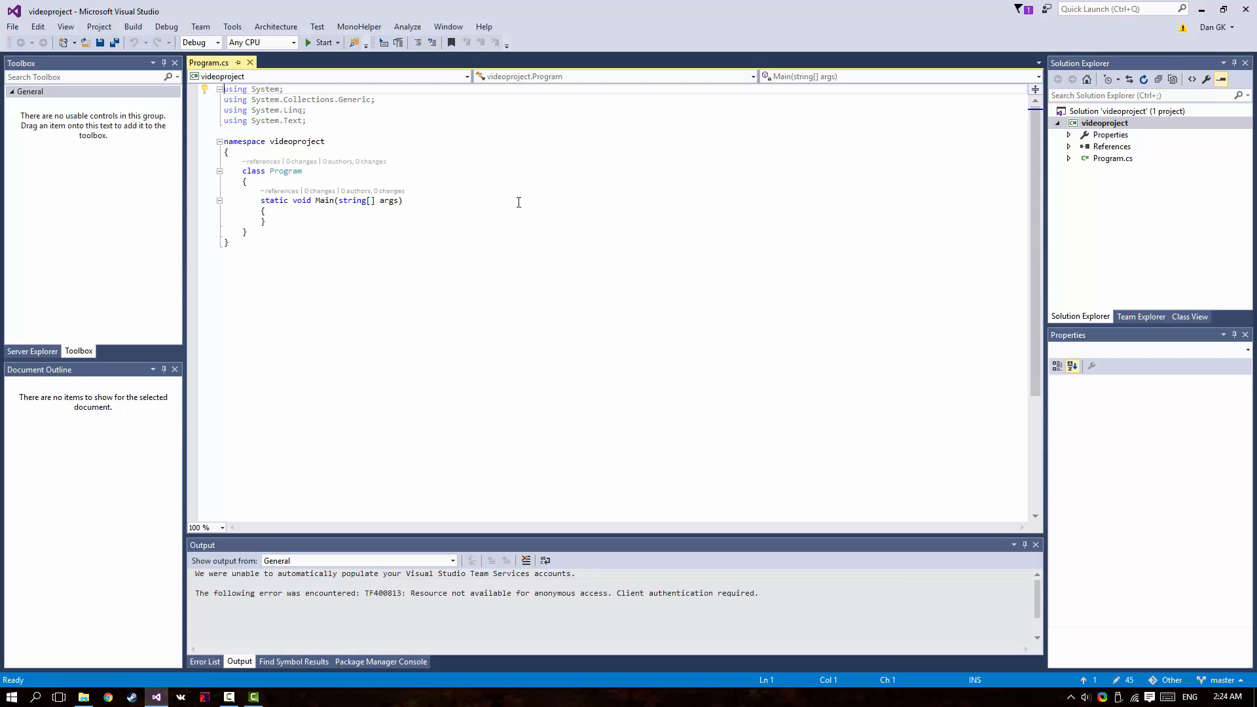
Insert a blank line after Main's closing brace inside the Program class
left_click(301, 211)
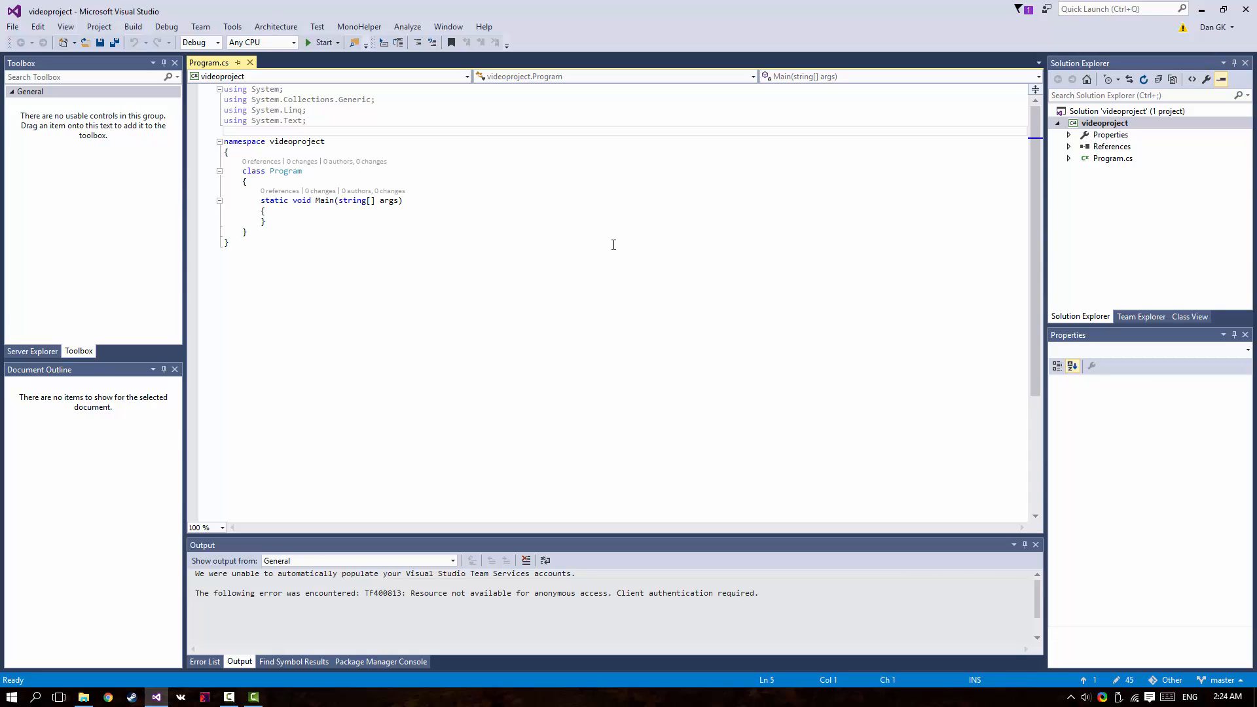
left_click(251, 141)
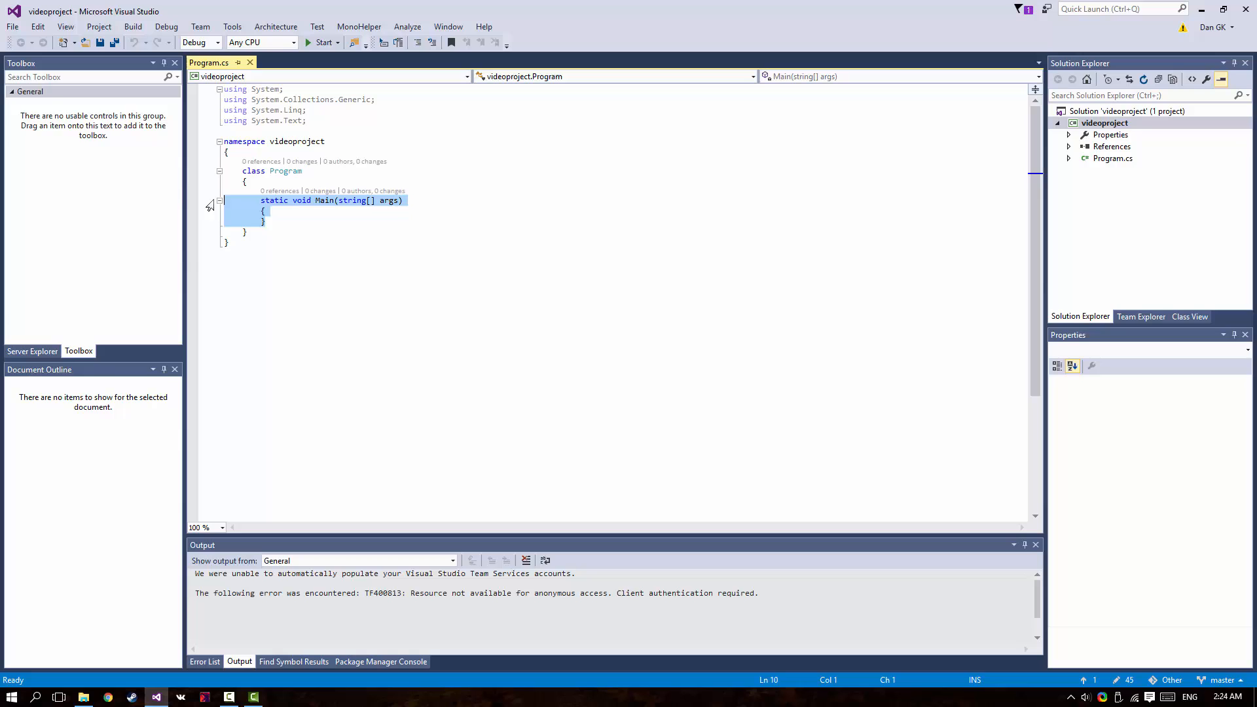
left_click(403, 201)
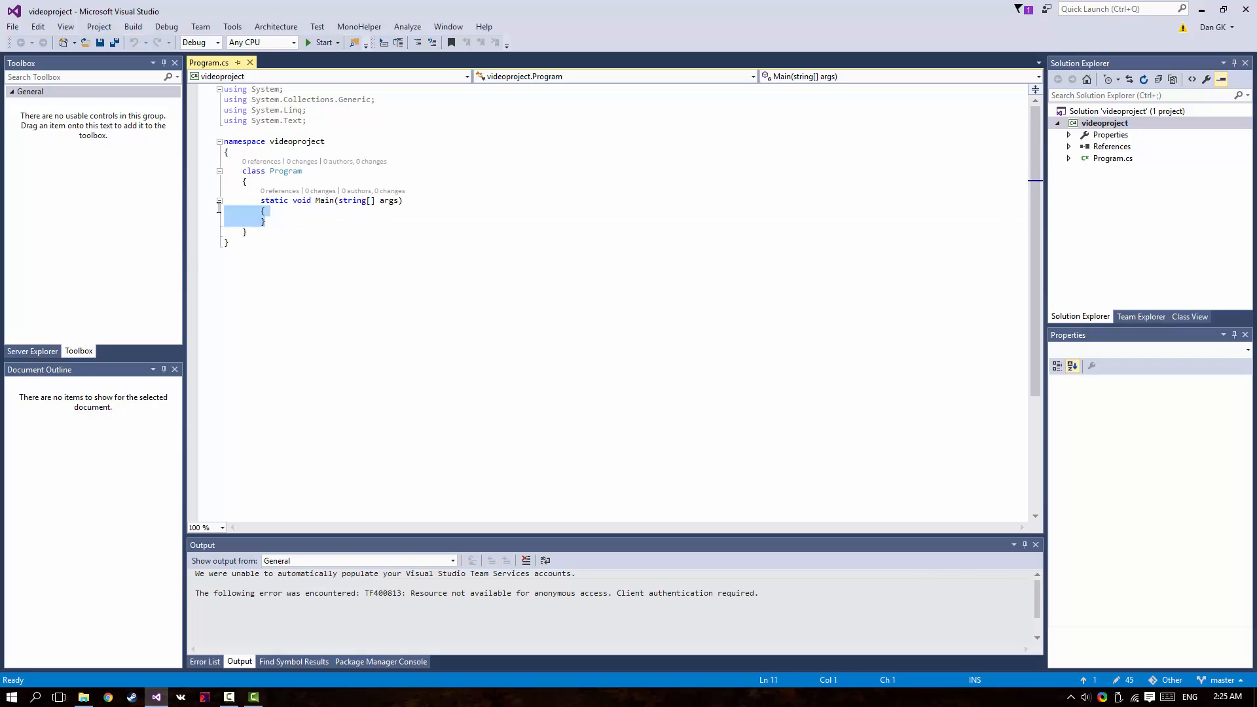
left_click(264, 211)
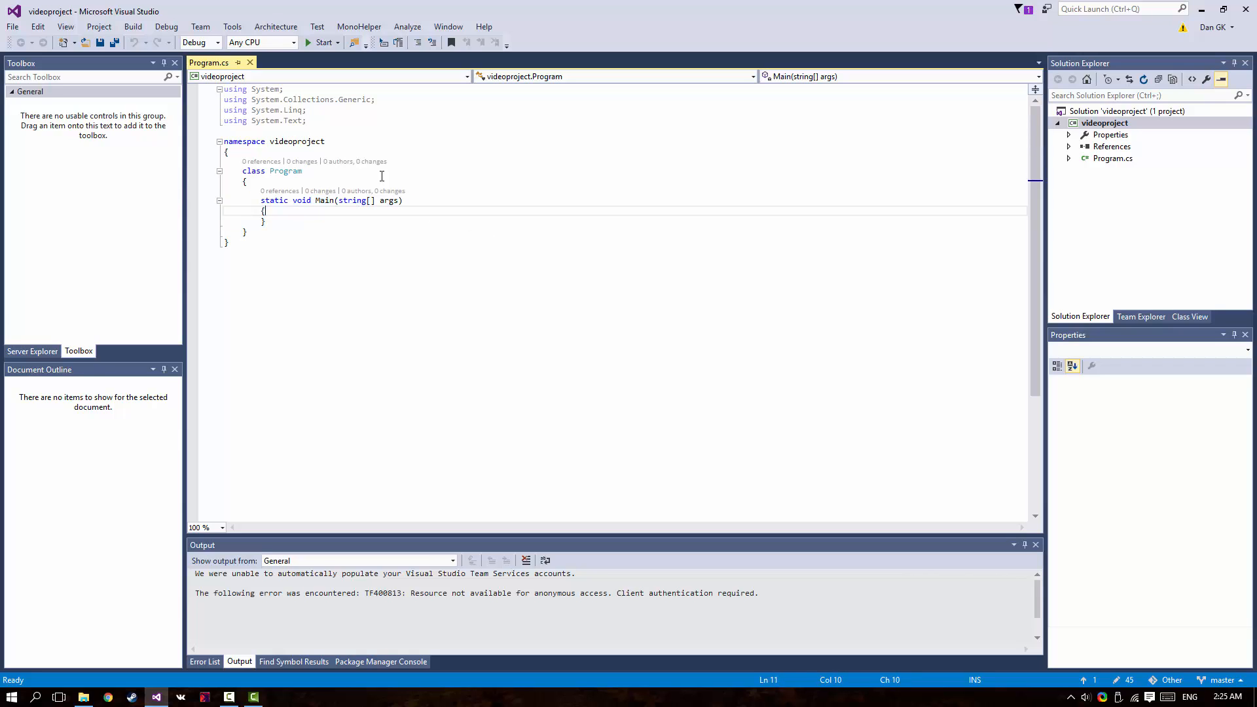
double_click(252, 170)
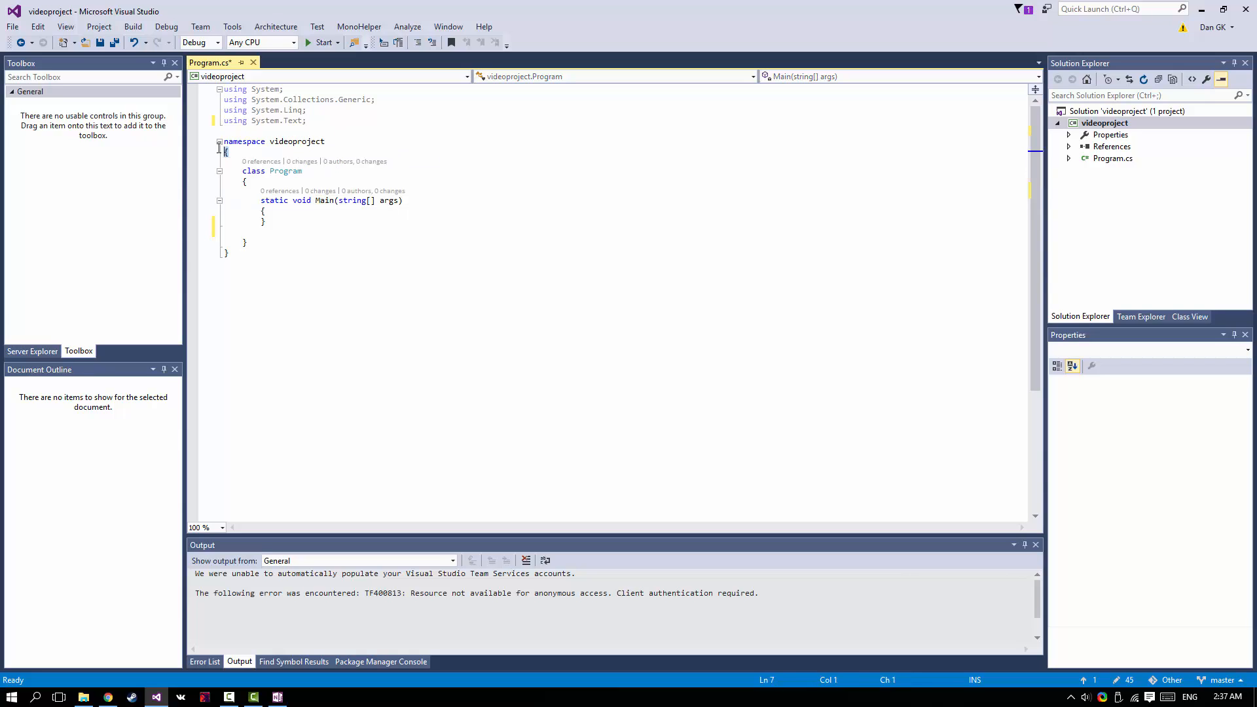
left_click(272, 170)
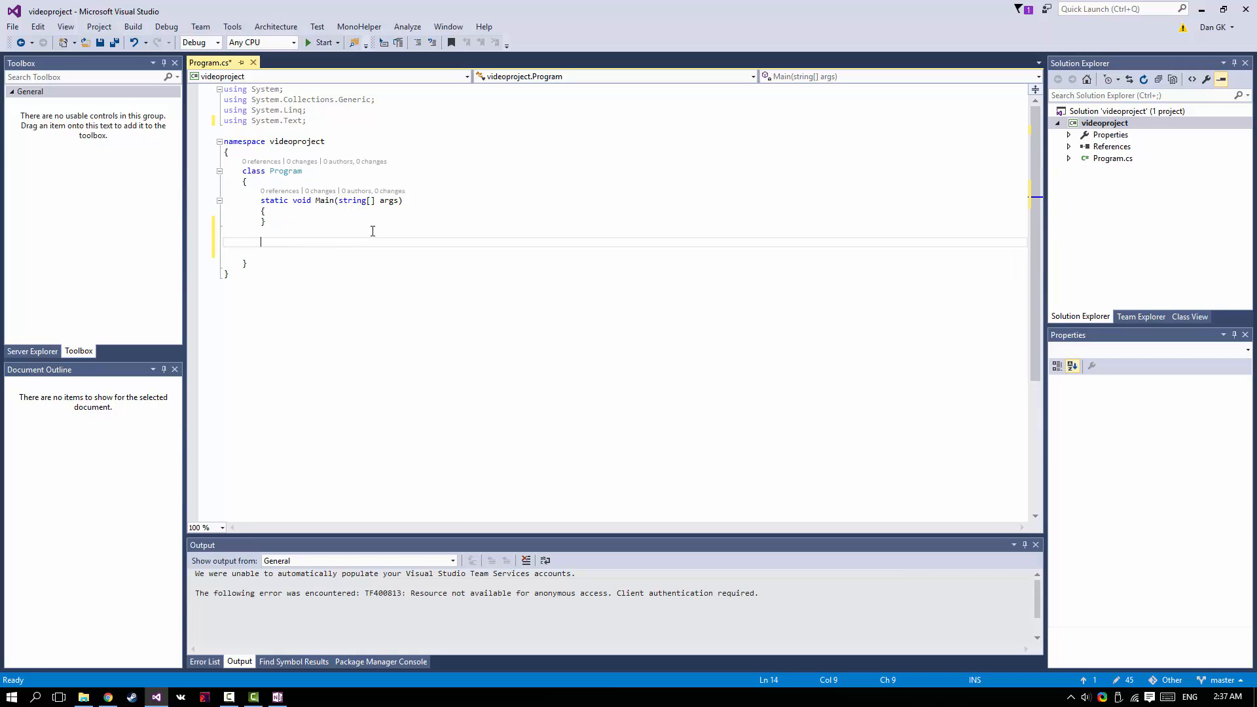
type("void")
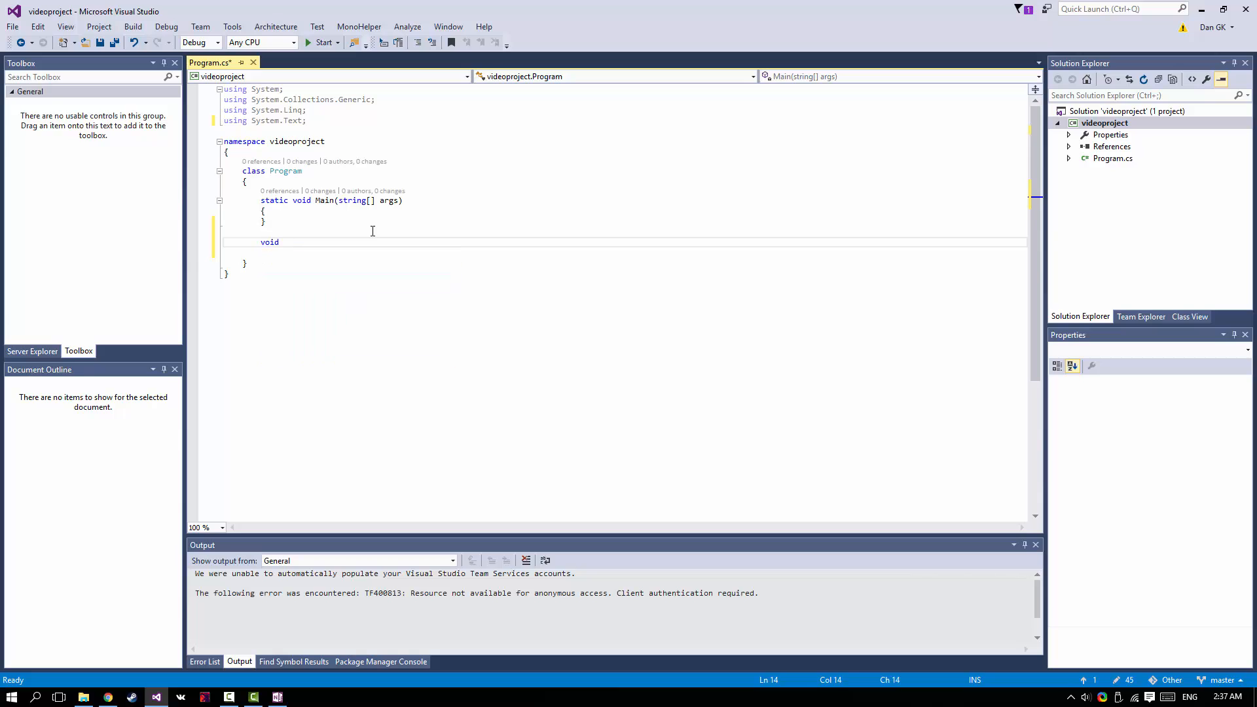
type("hello")
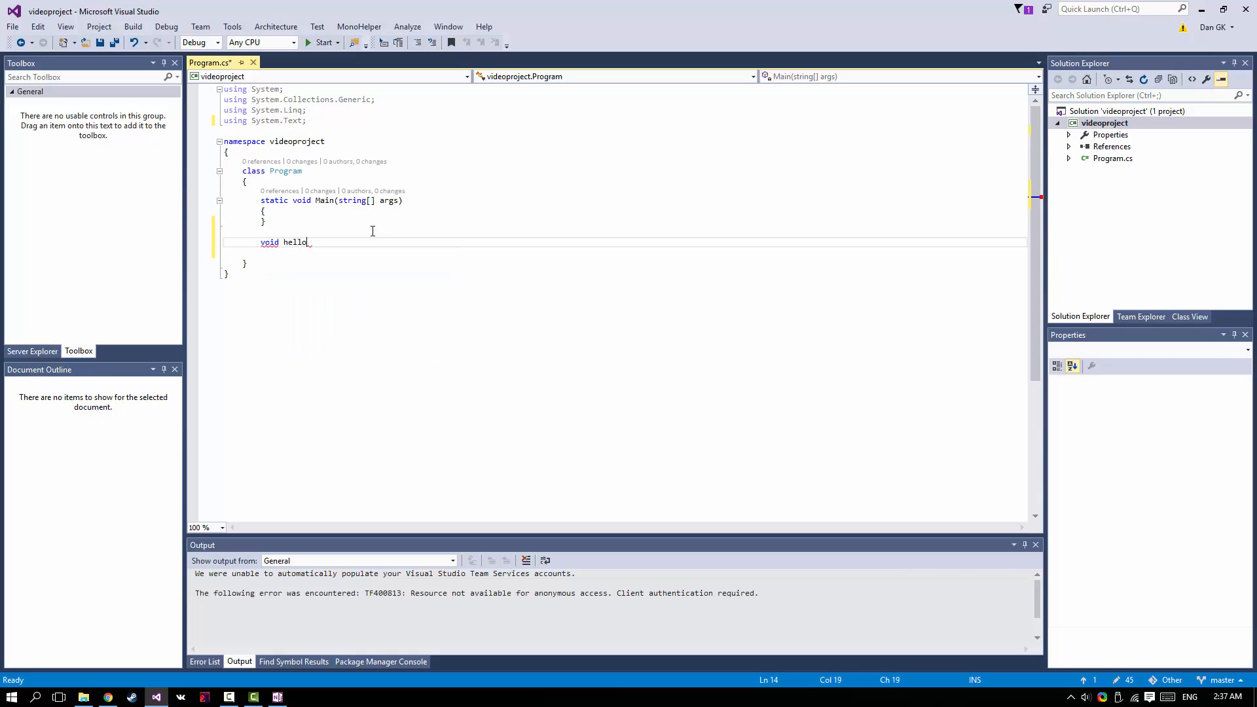
type("()")
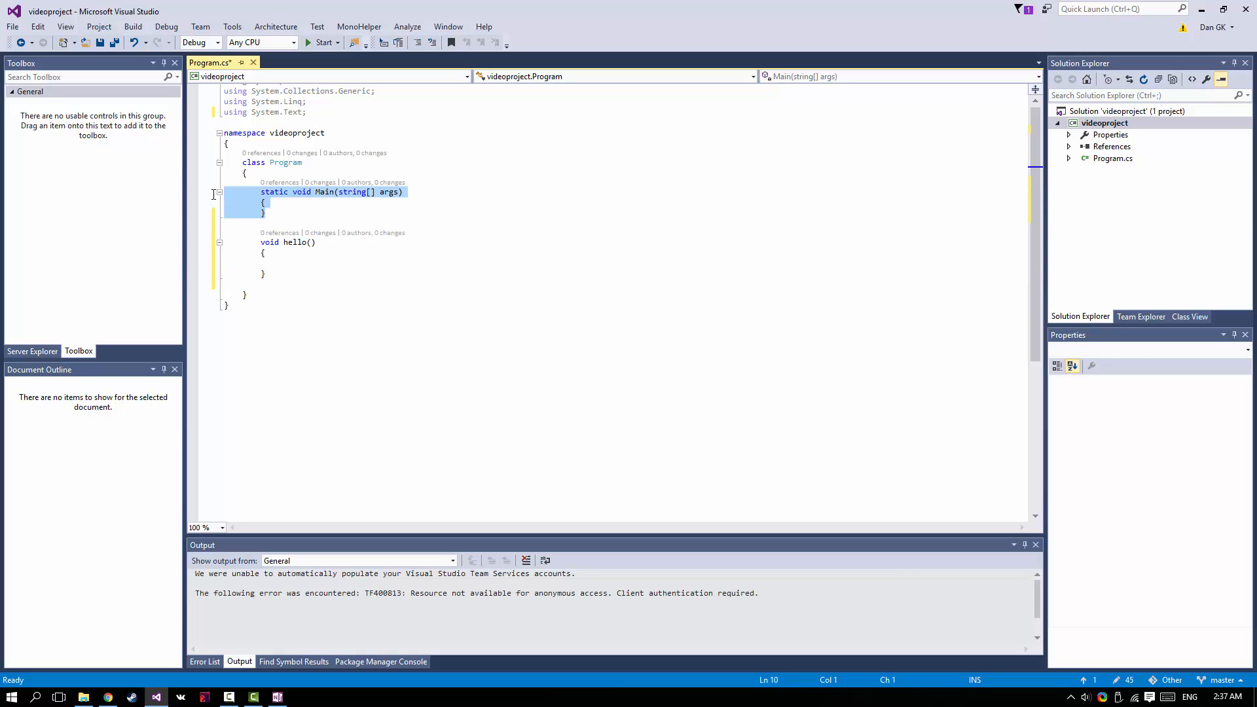
left_click(246, 173)
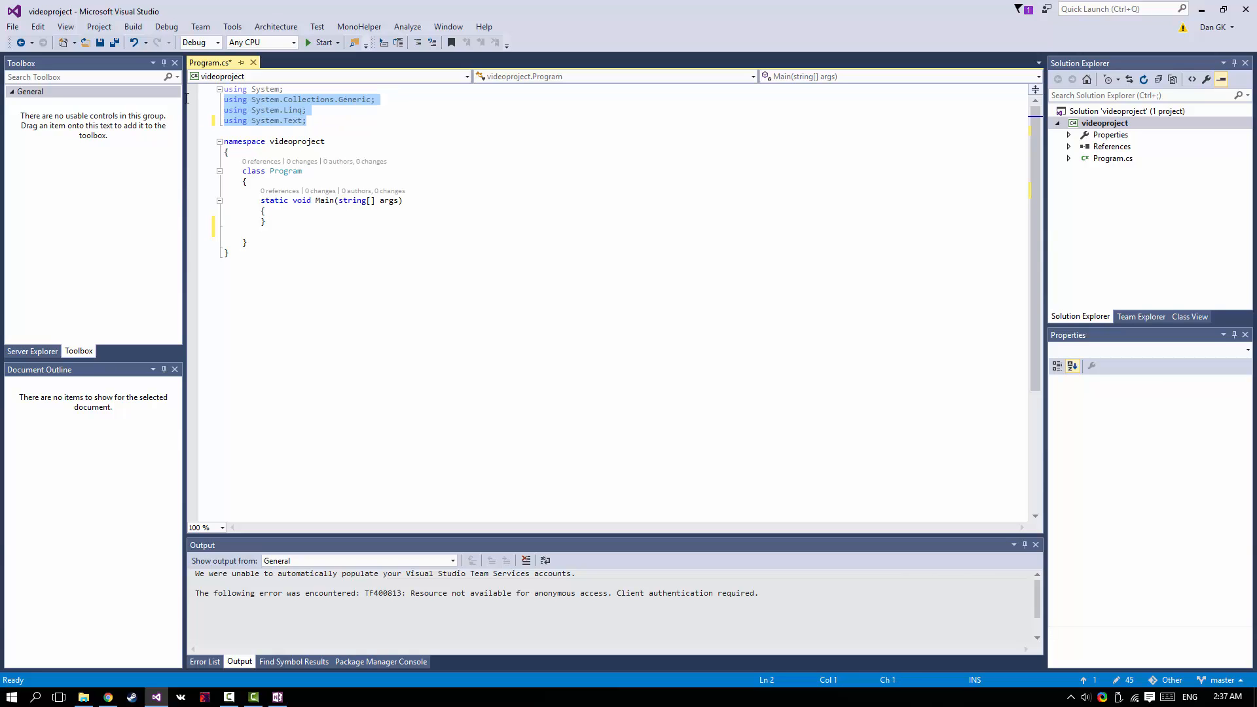
Type a 'using System.Data.Common;' directive below the existing usings
left_click(306, 121)
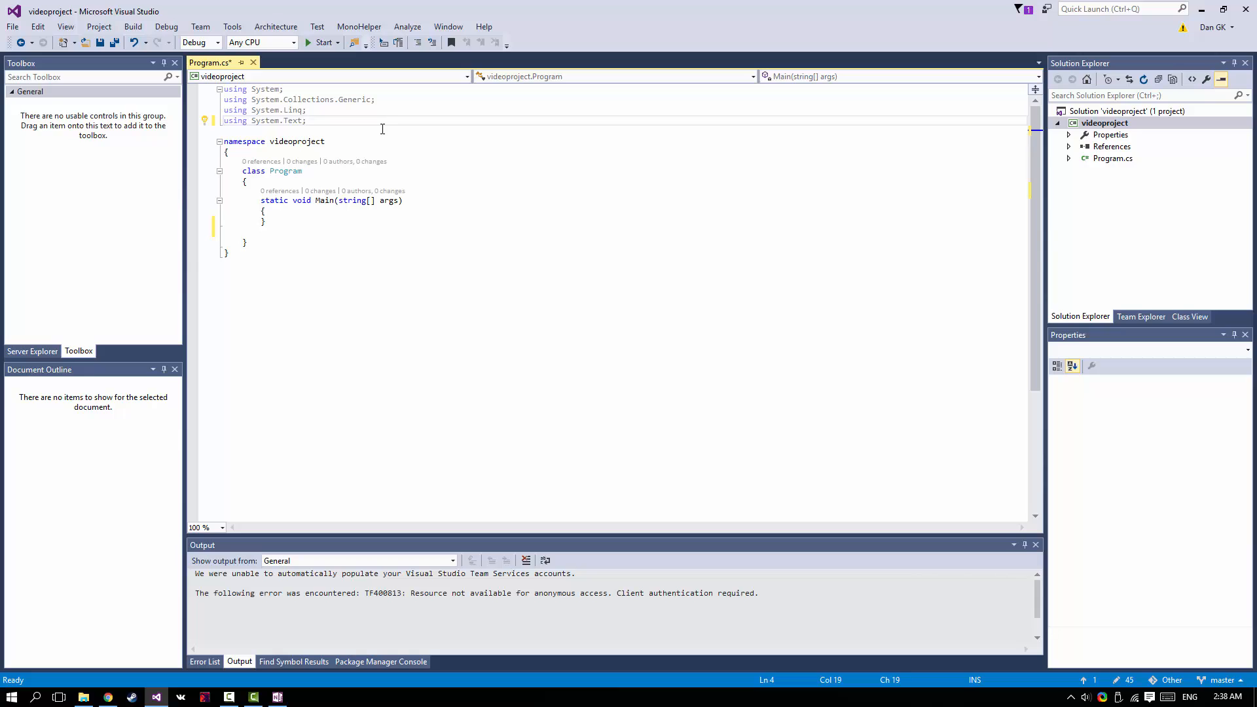
key("ctrl+a")
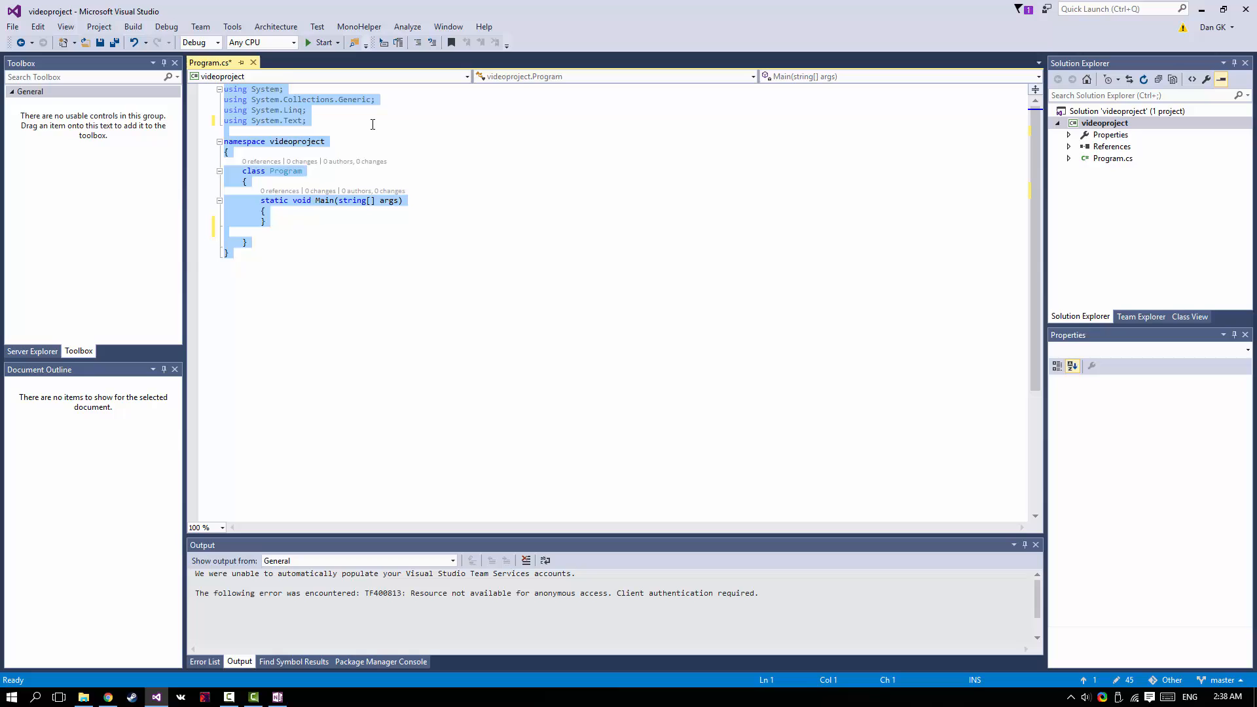
left_click(307, 120)
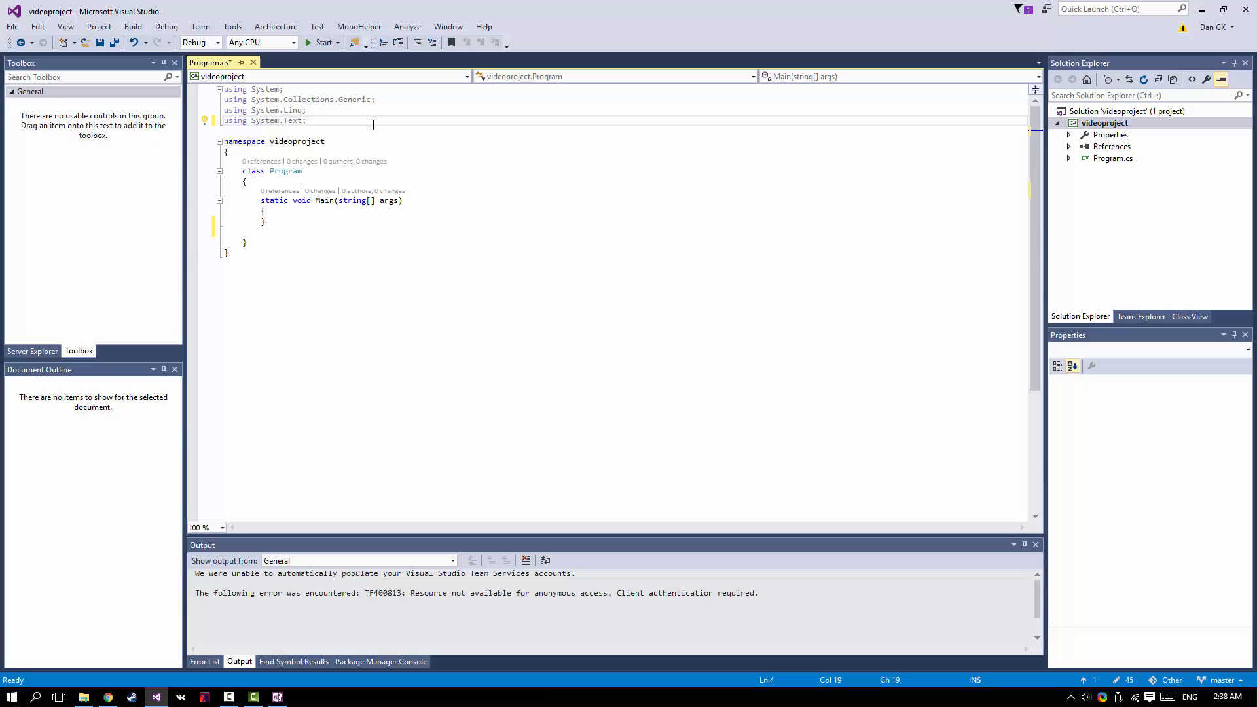
type("sing")
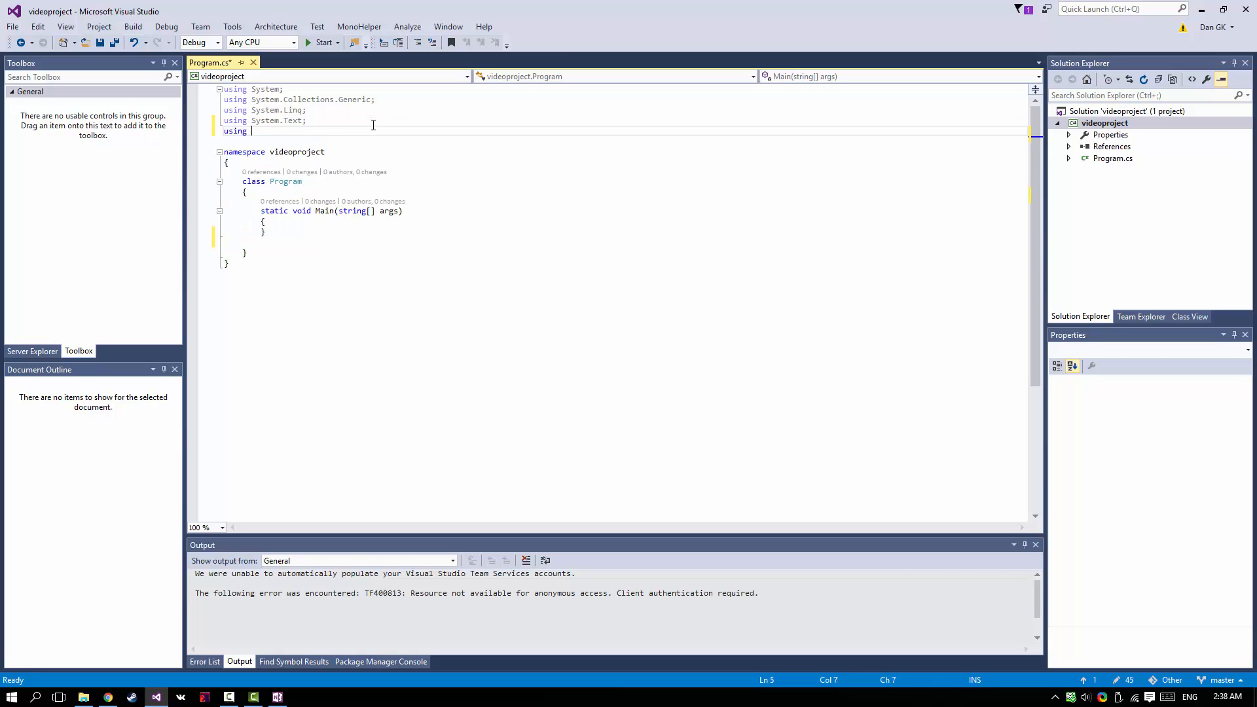
type("System")
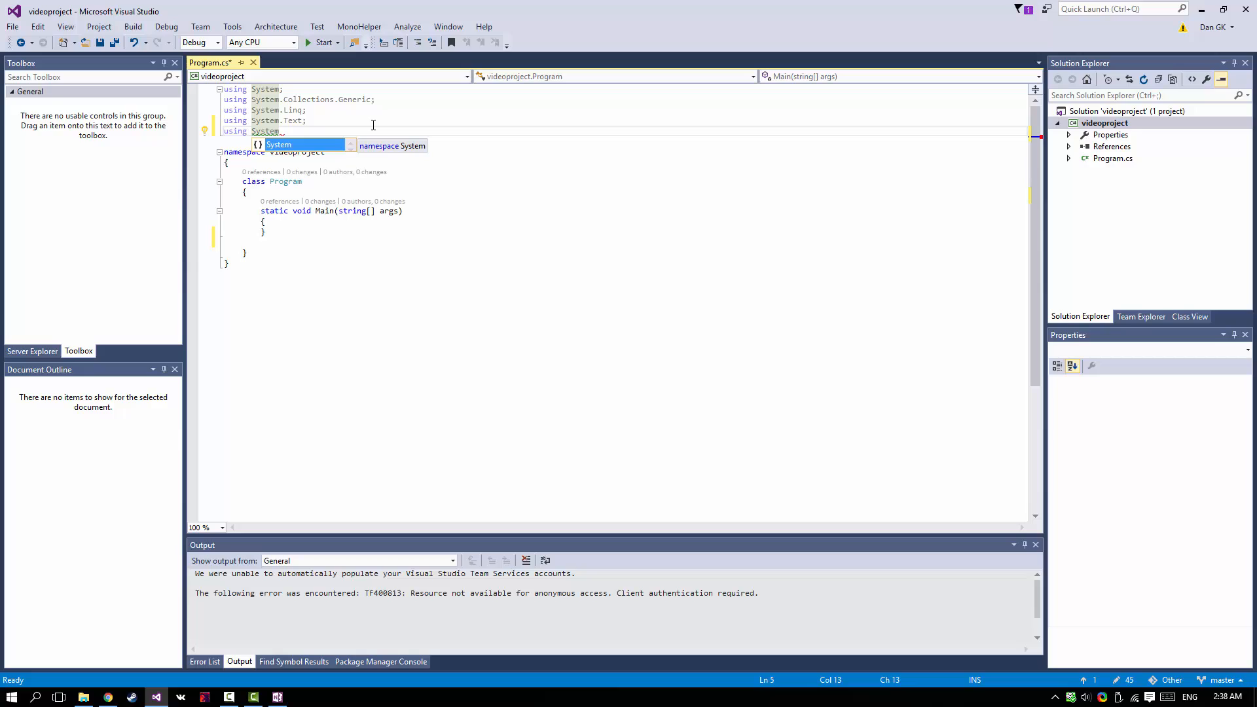
type(".")
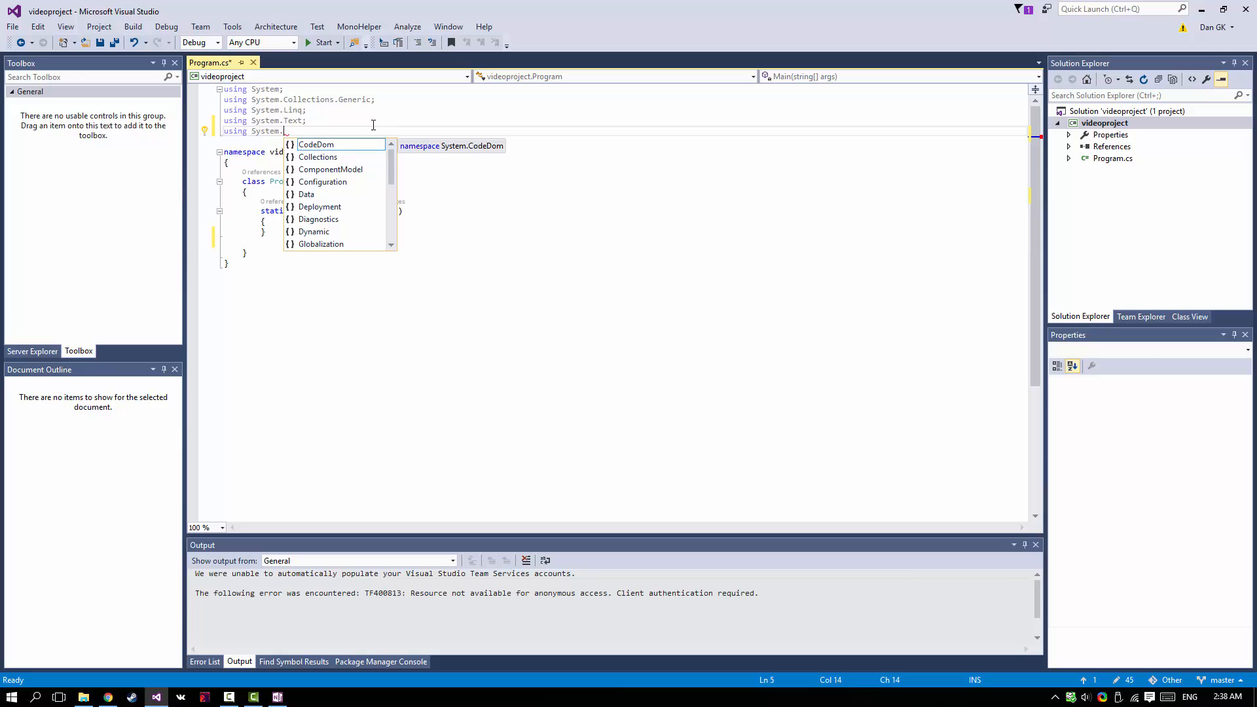
type("Data")
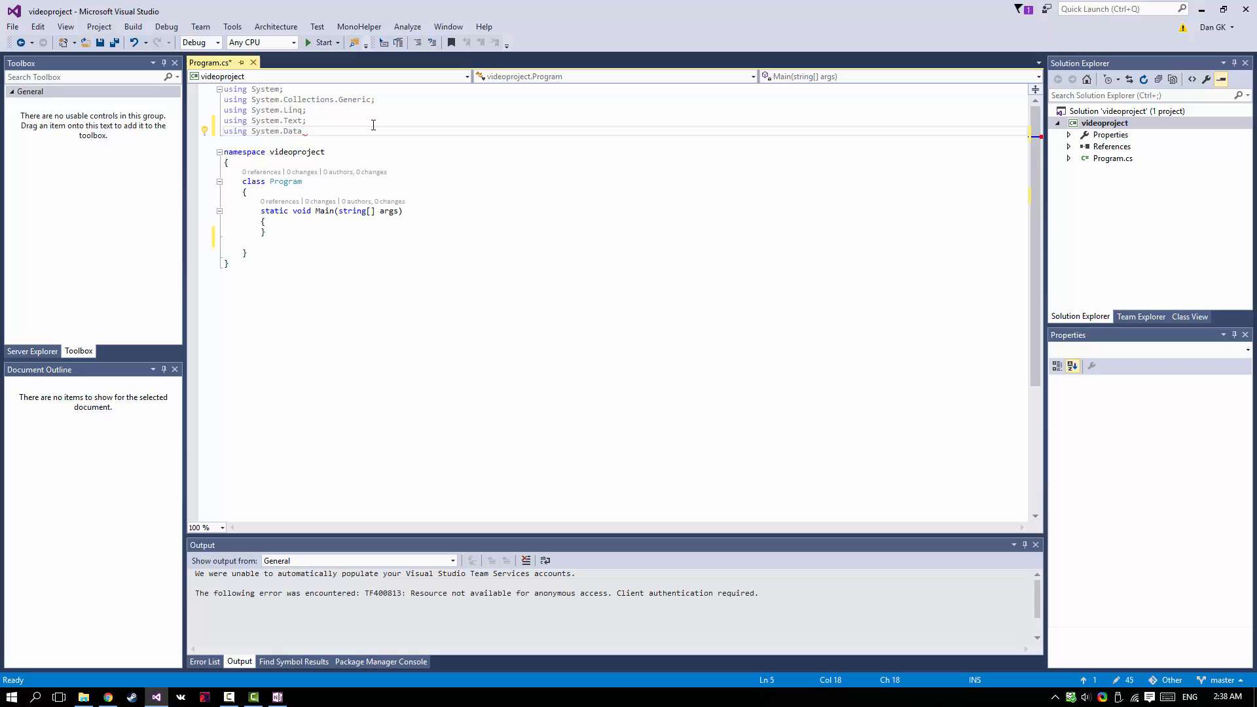
type(".c")
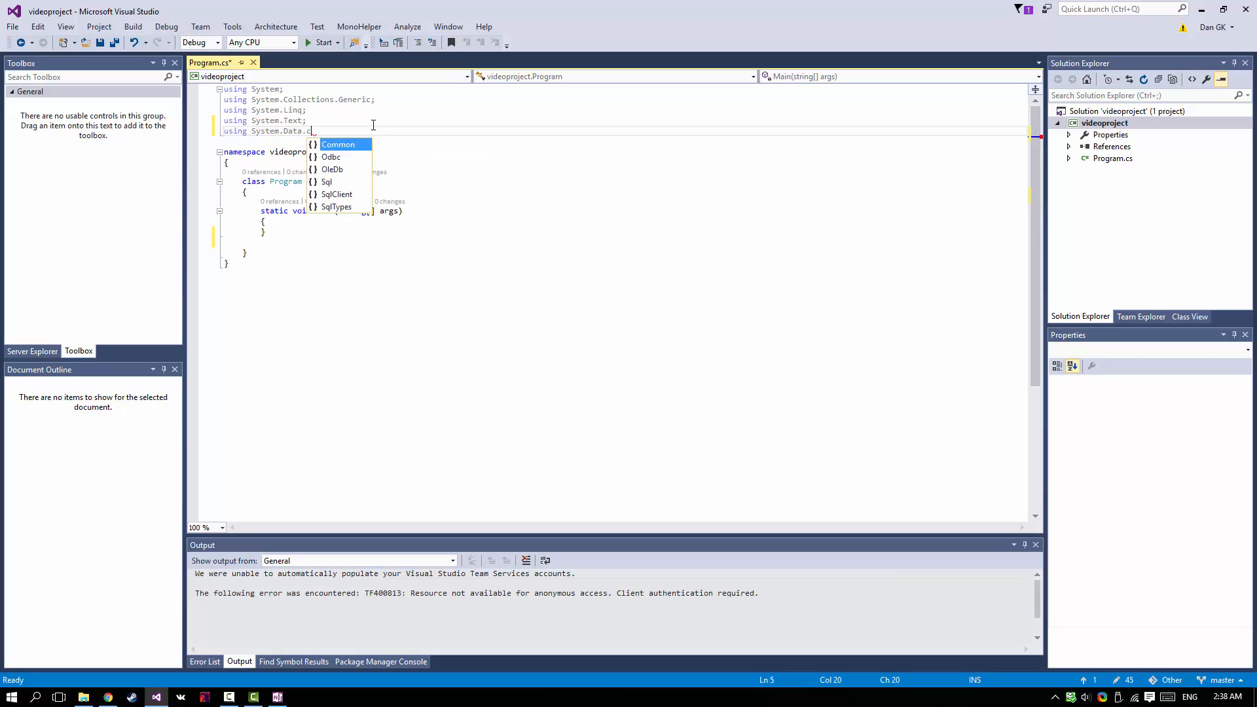
type("ommon.")
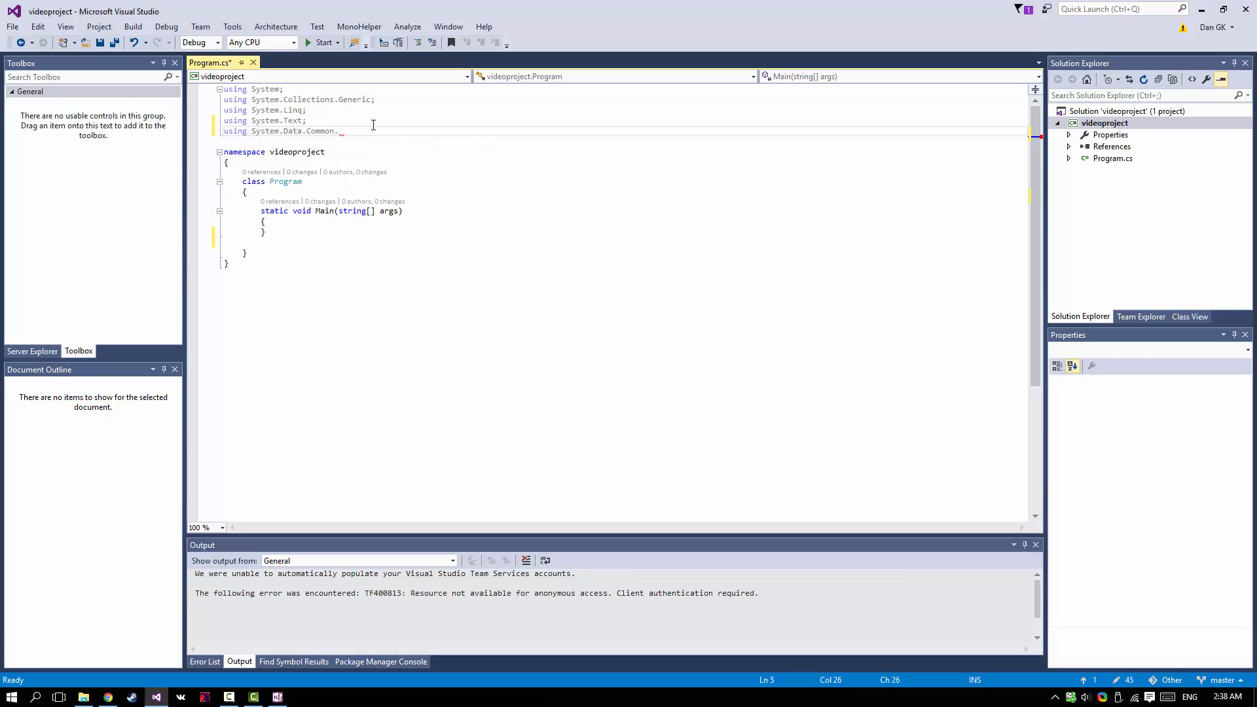
key("Backspace")
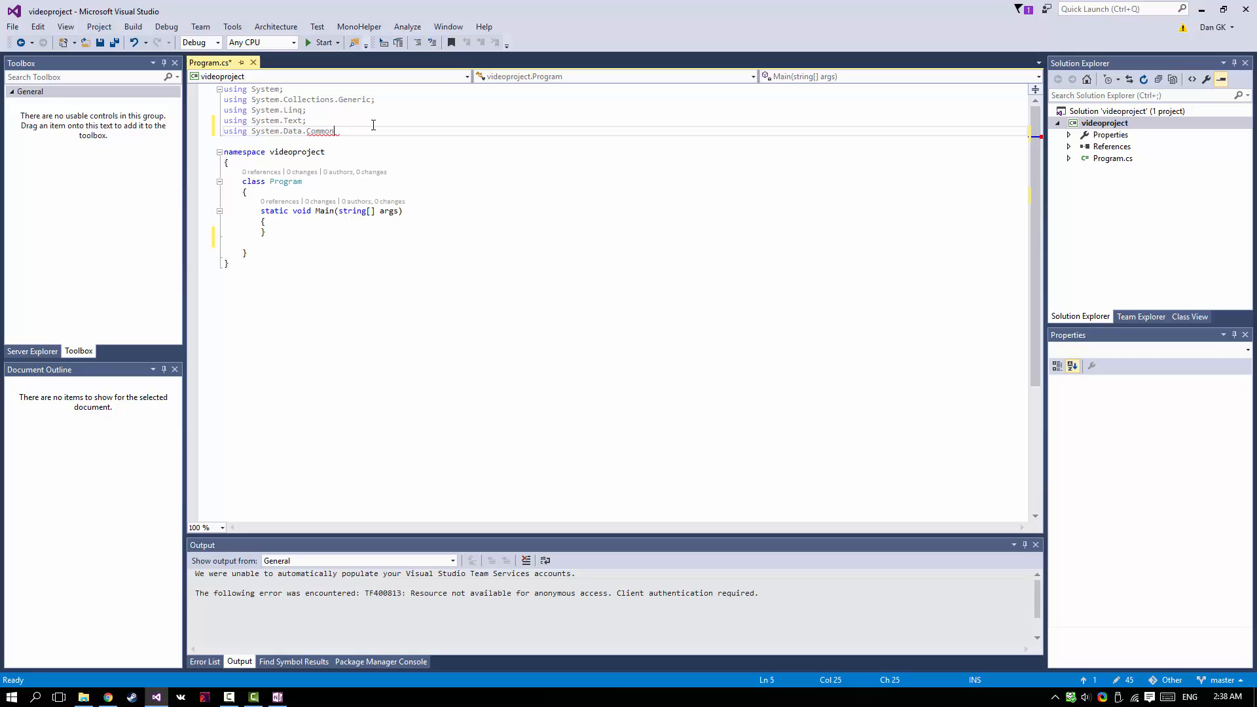
type(";")
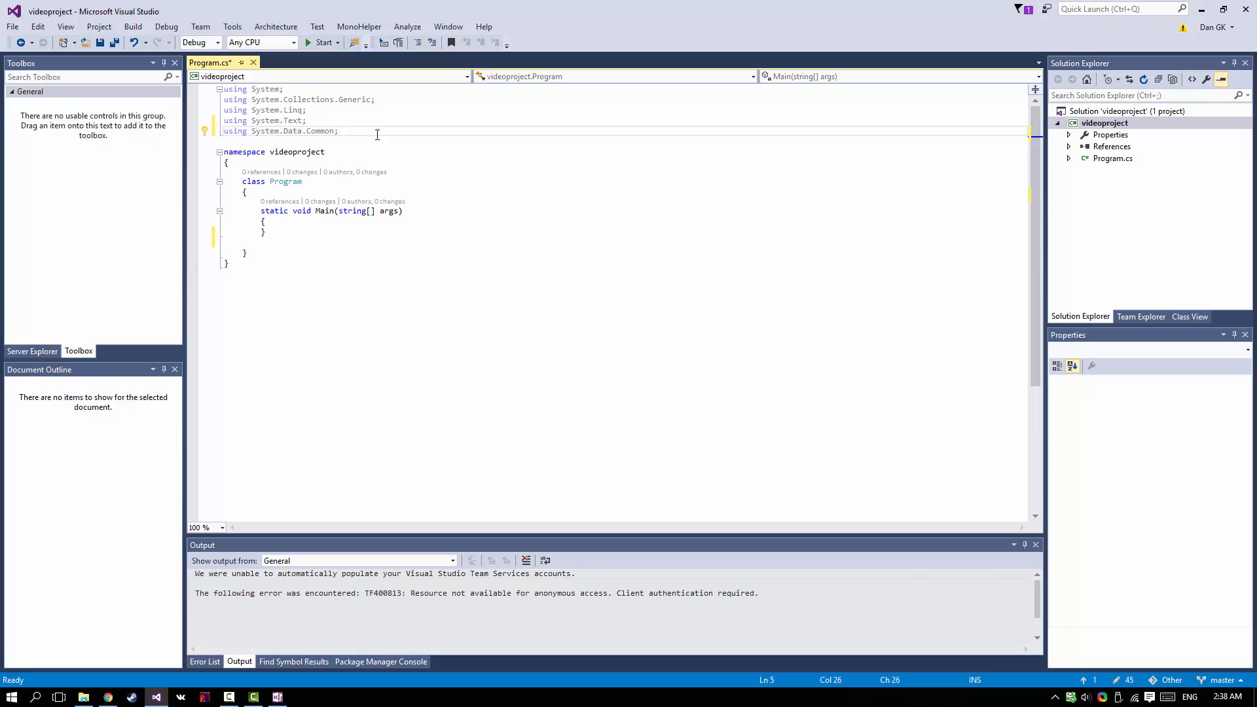
Delete the System.Data.Common using line, leaving the four default usings
double_click(321, 131)
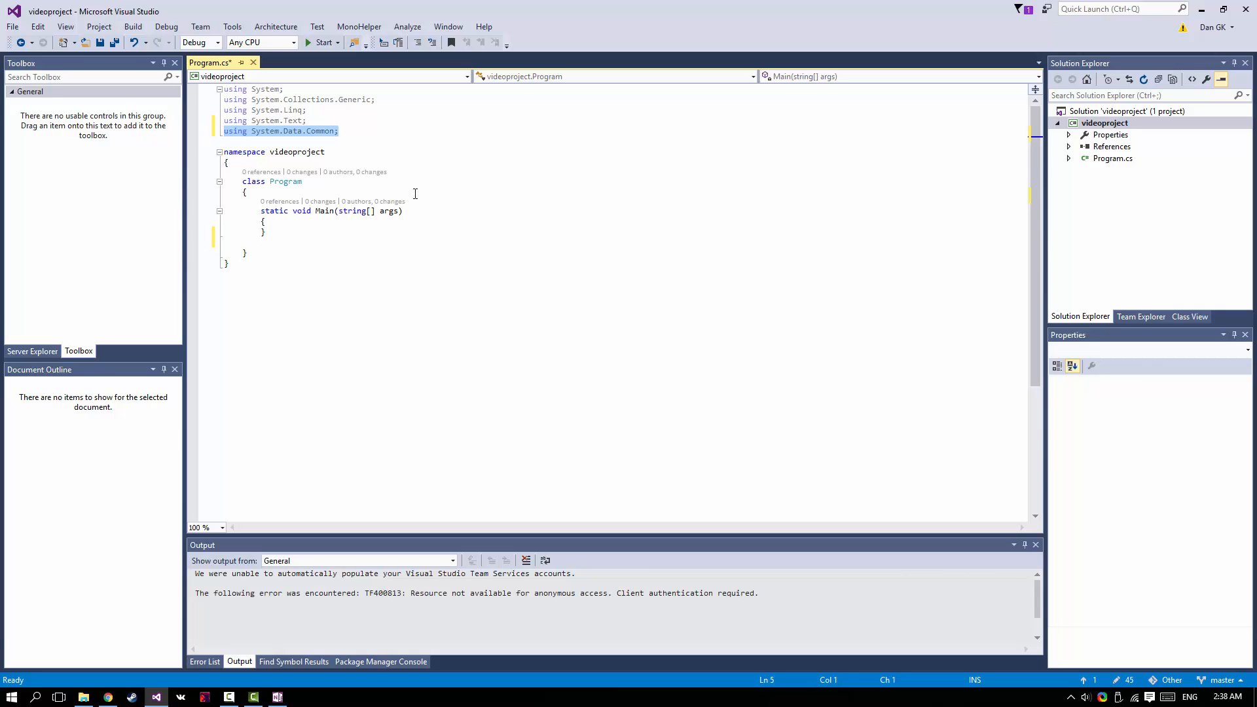
key("Delete")
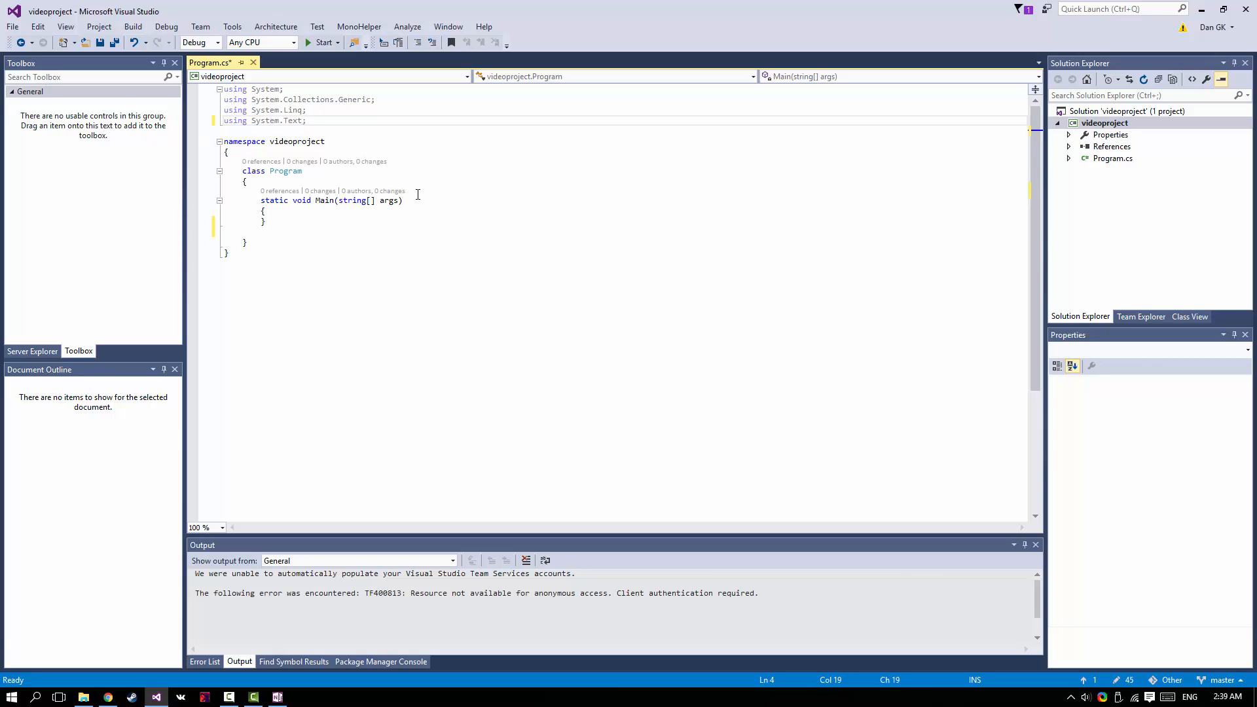
double_click(285, 171)
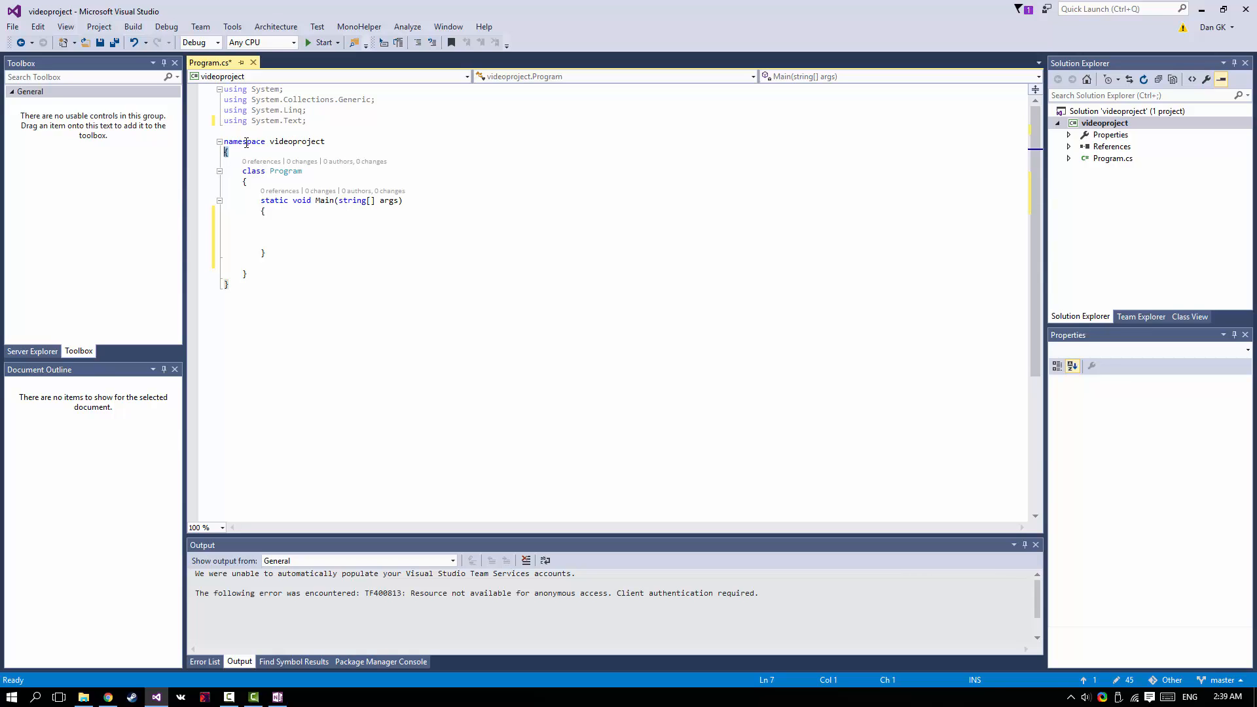
mouse_move(244, 143)
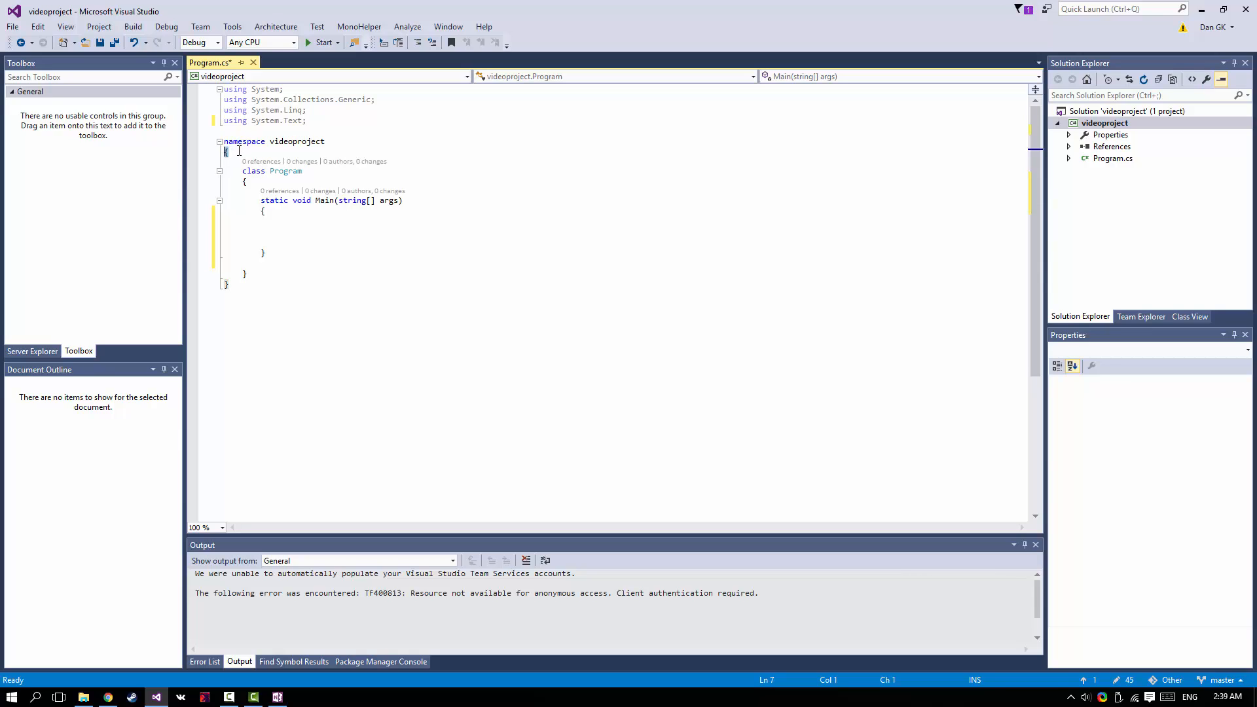
Start a new line below Main and type 'void hello()'
left_click(226, 283)
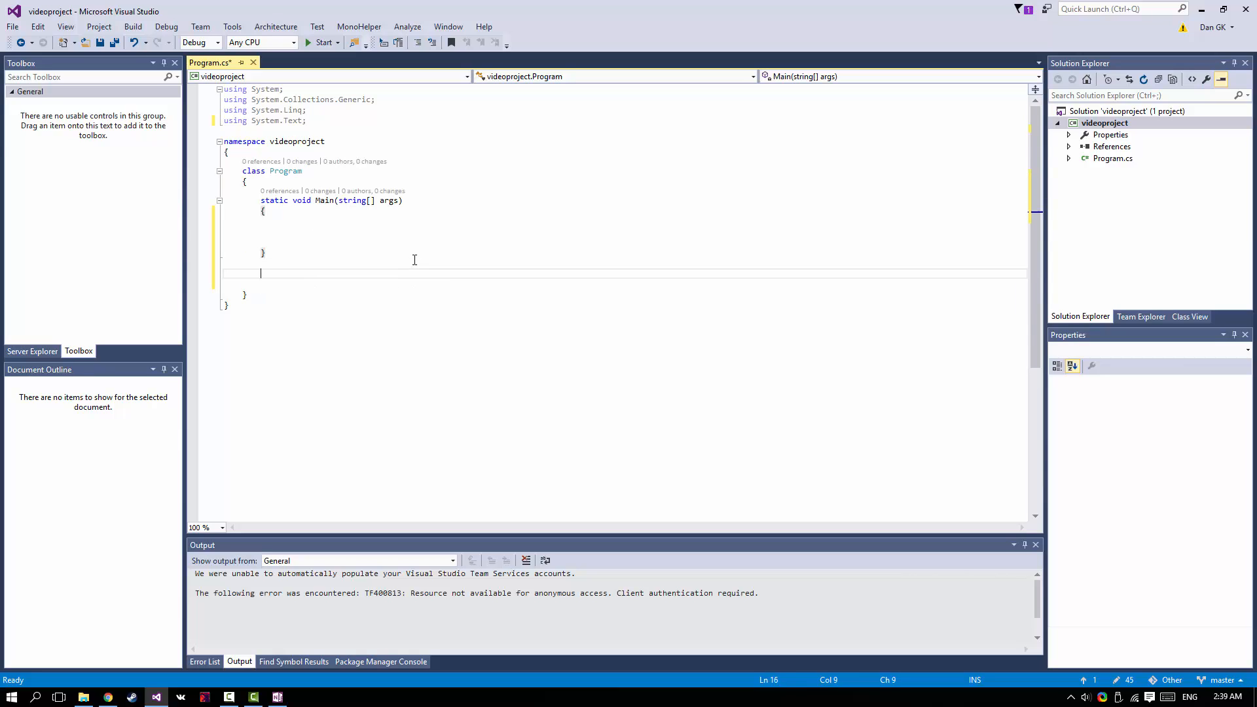
type("void hello()")
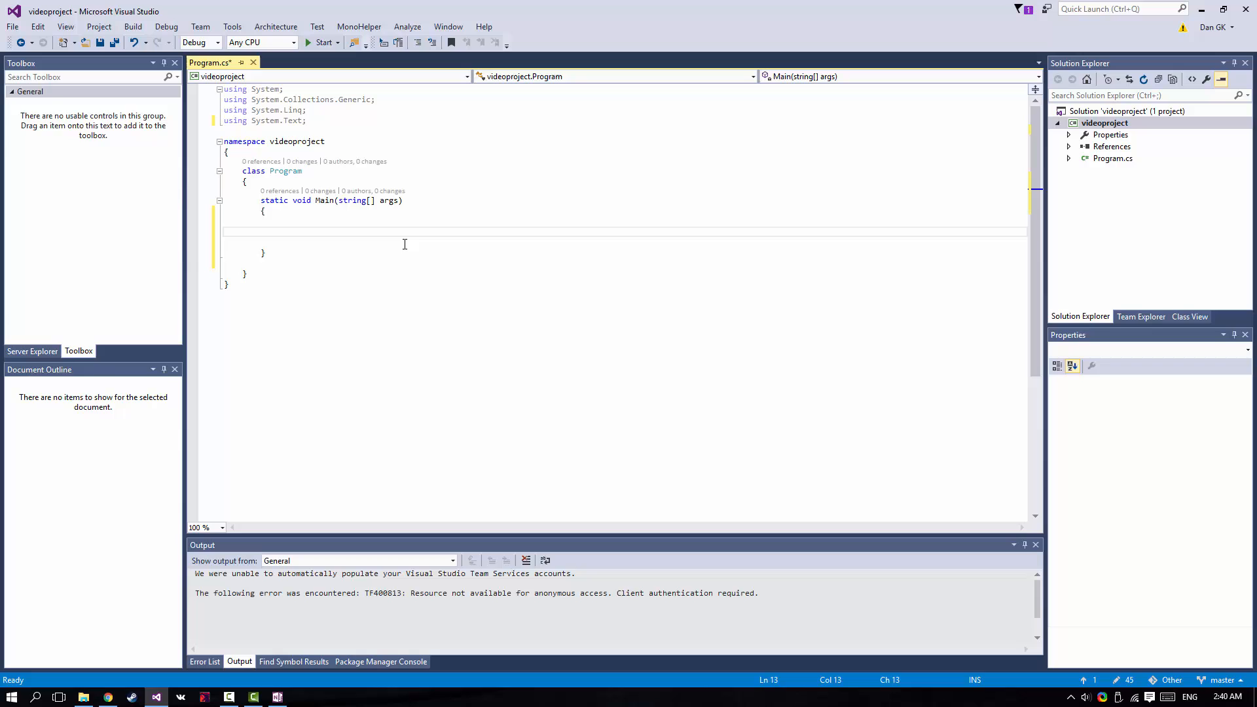
Write Console.WriteLine("hello youtube"); in Main using IntelliSense completion
type("c")
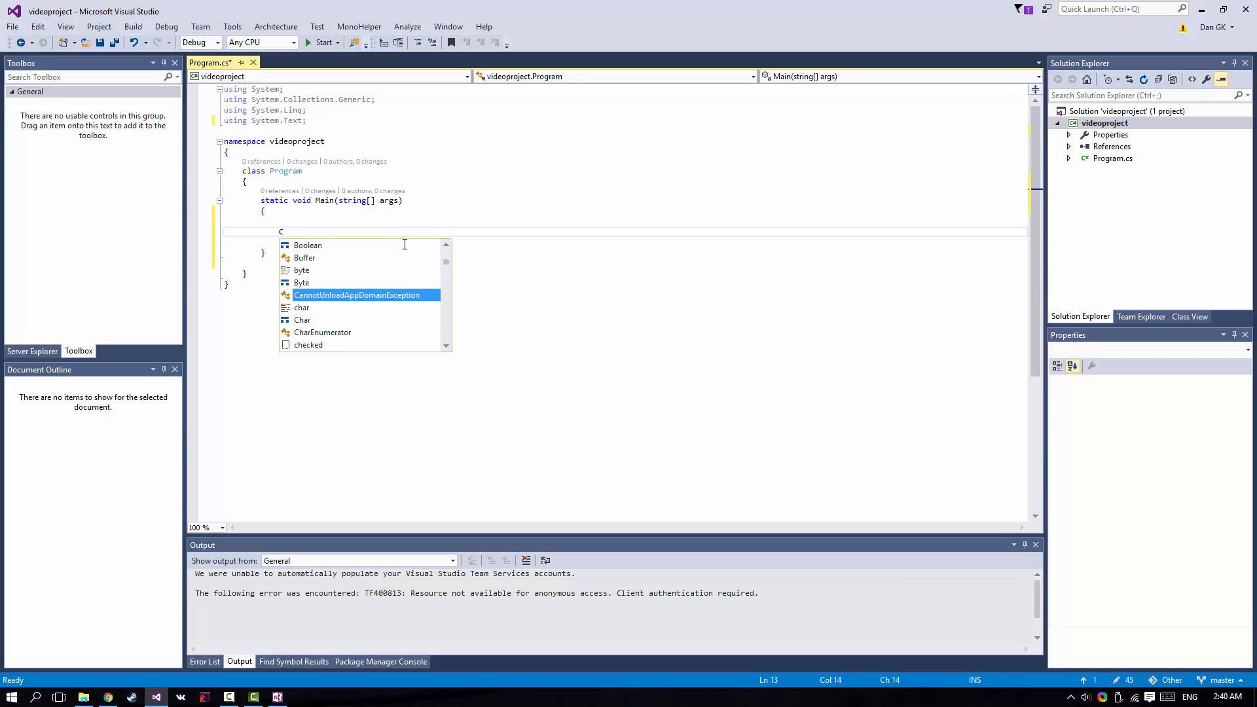
type("onsole")
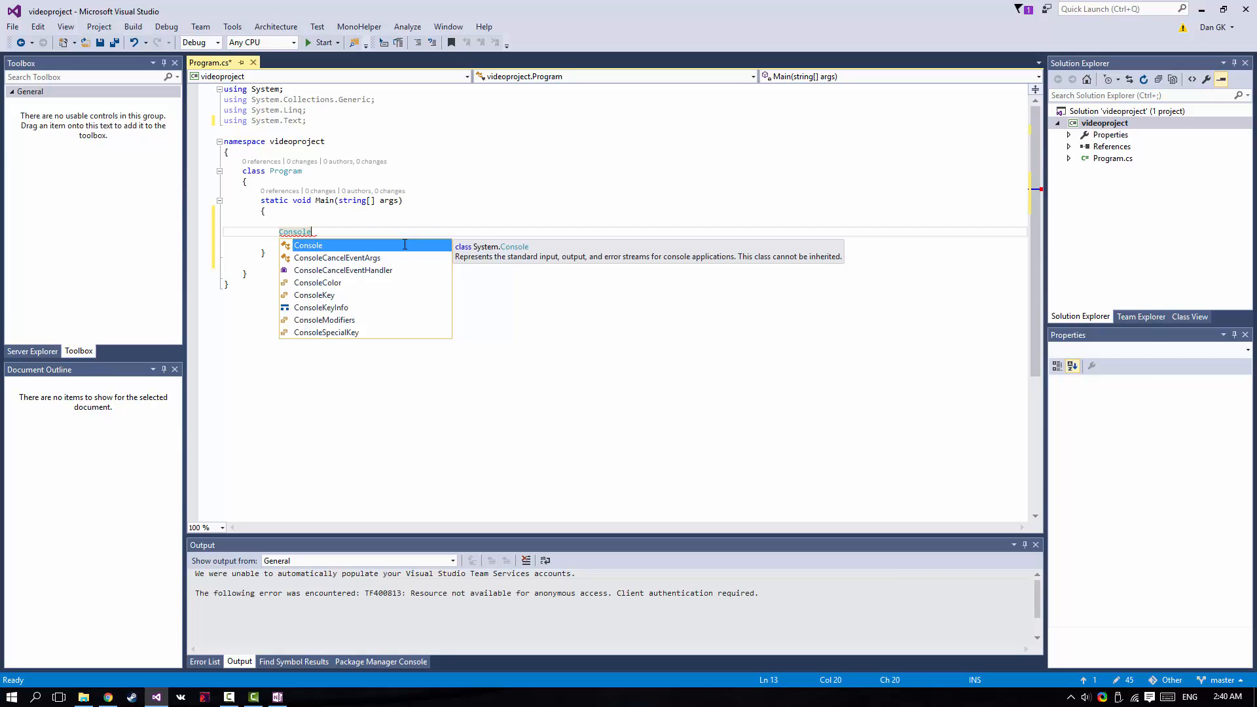
type(".")
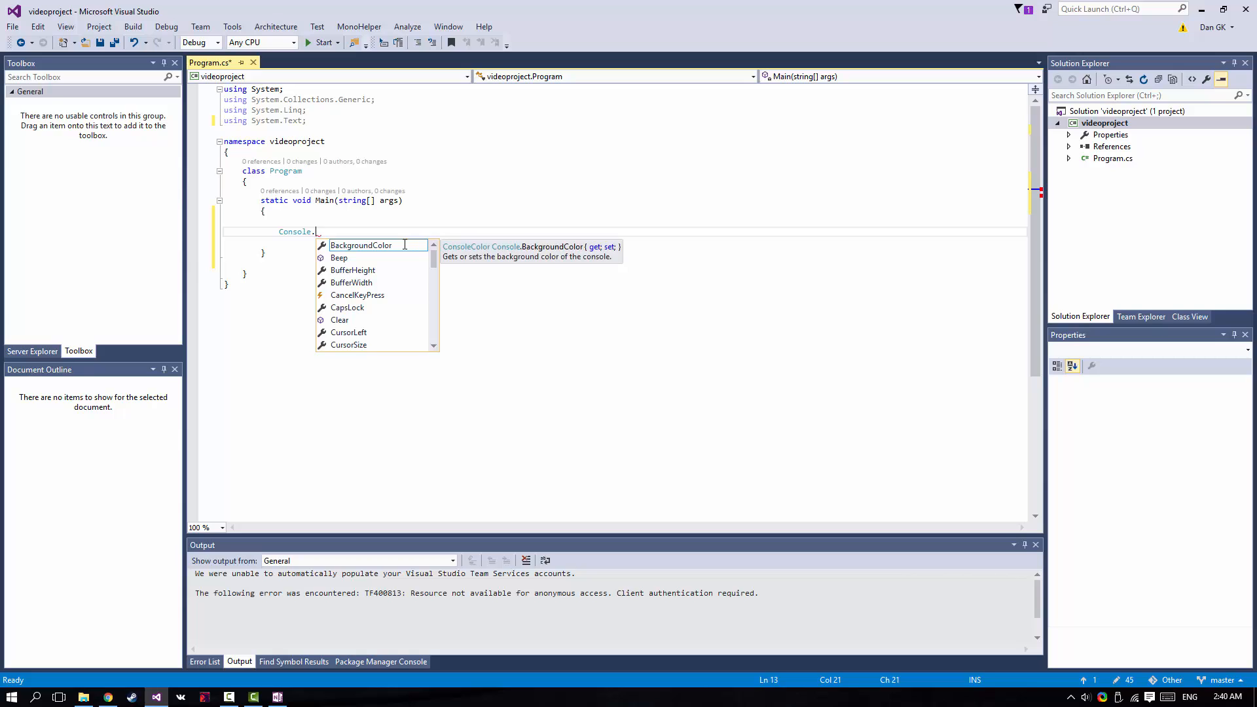
type("writeline")
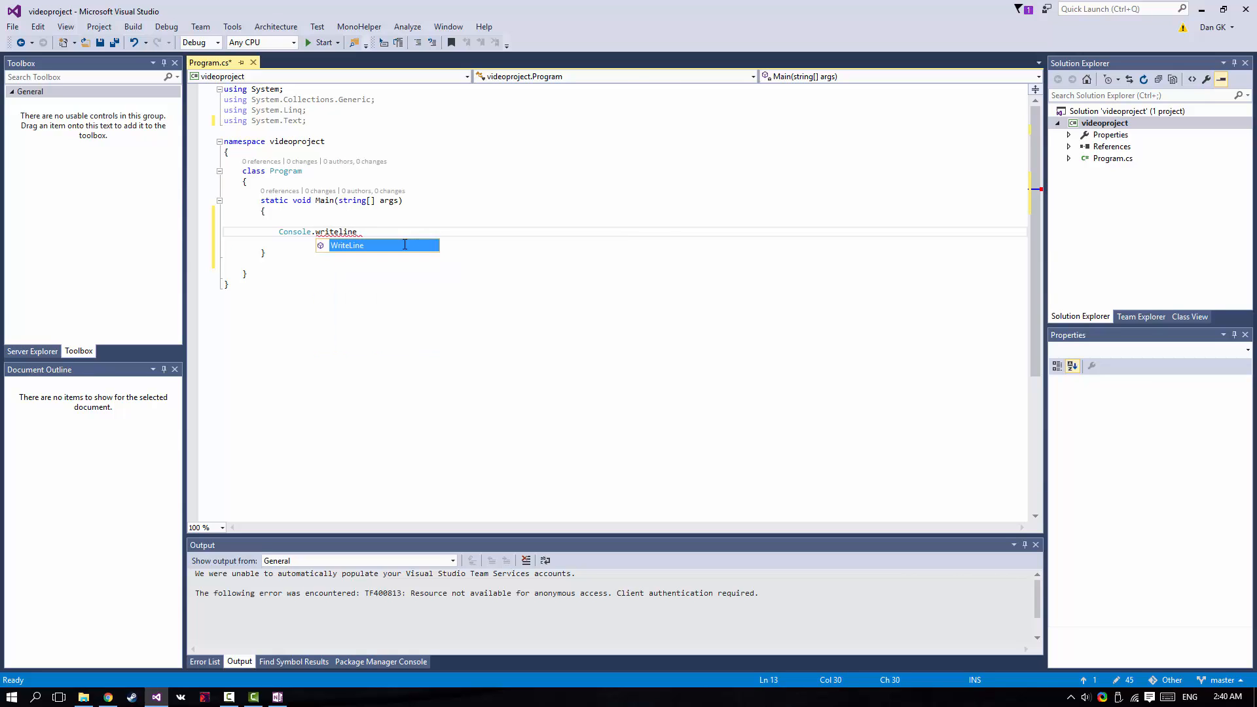
key("Tab")
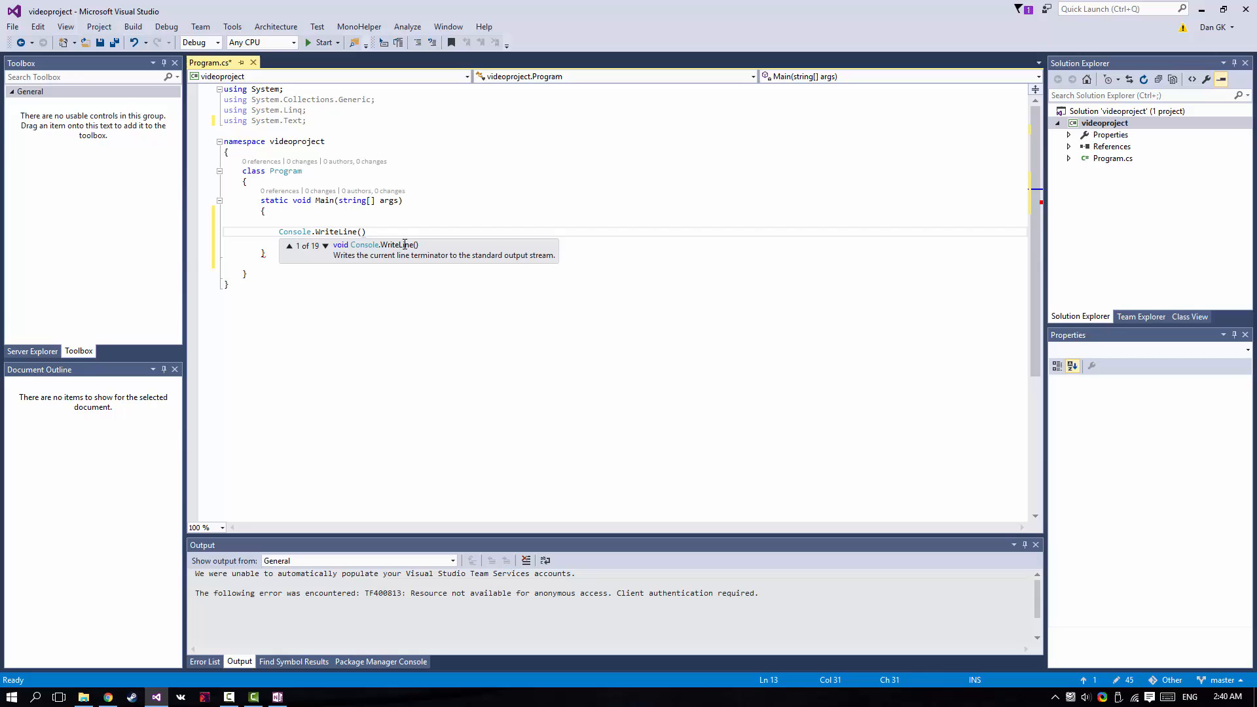
type("\"")
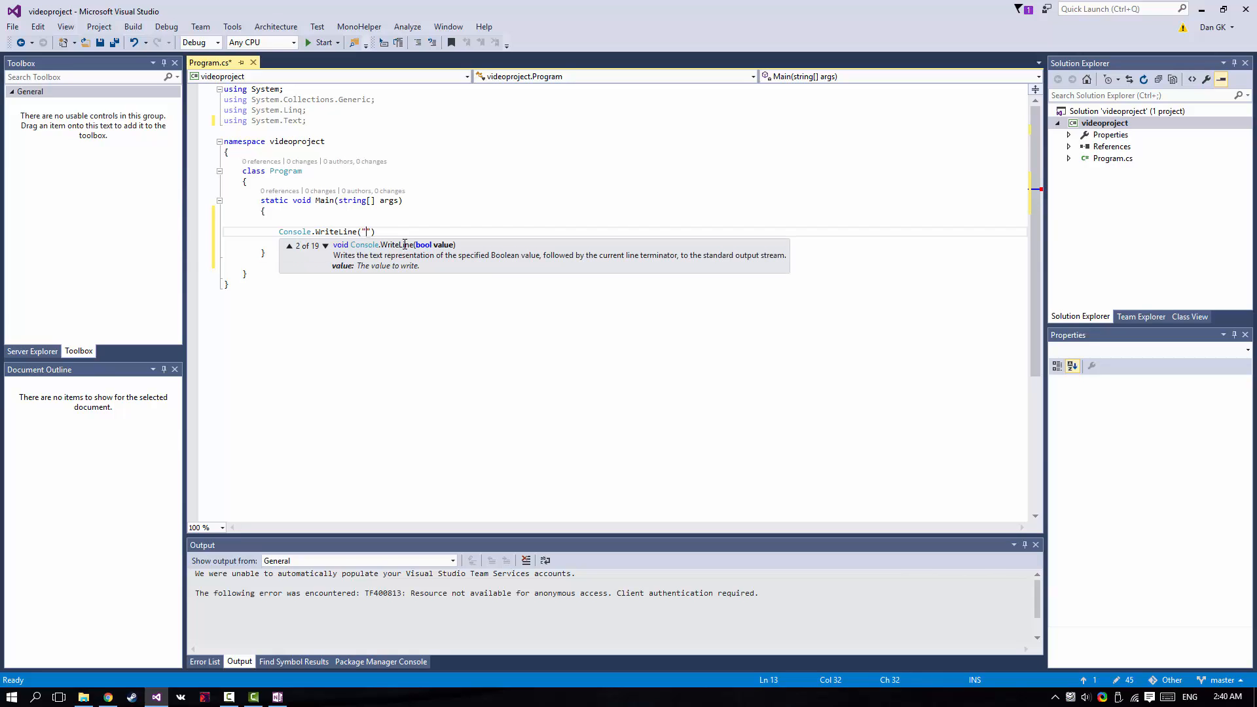
type("hello y")
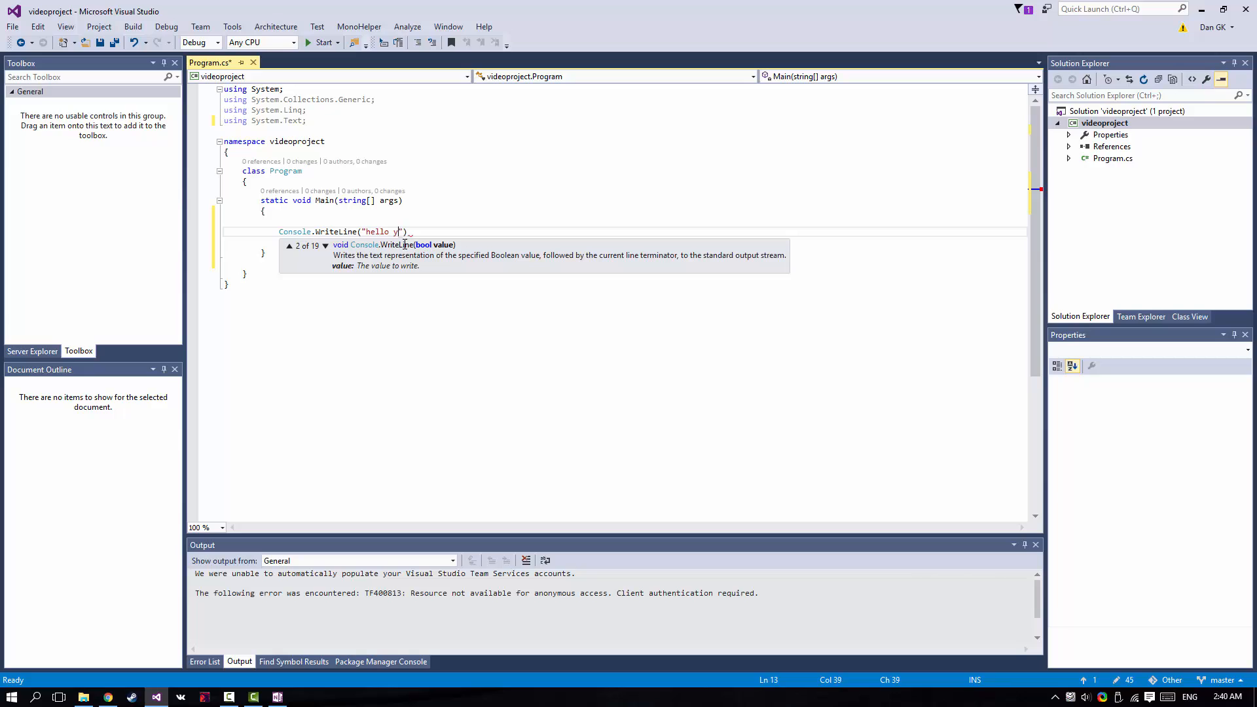
type("outube")
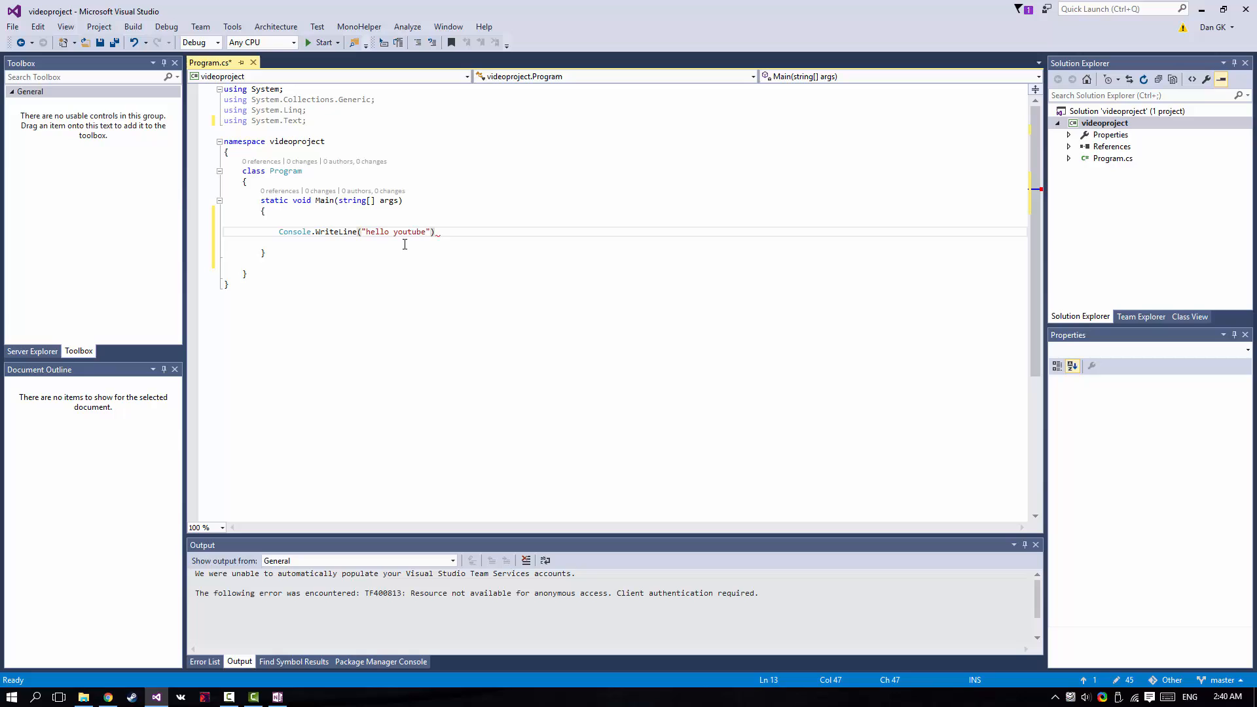
type(";")
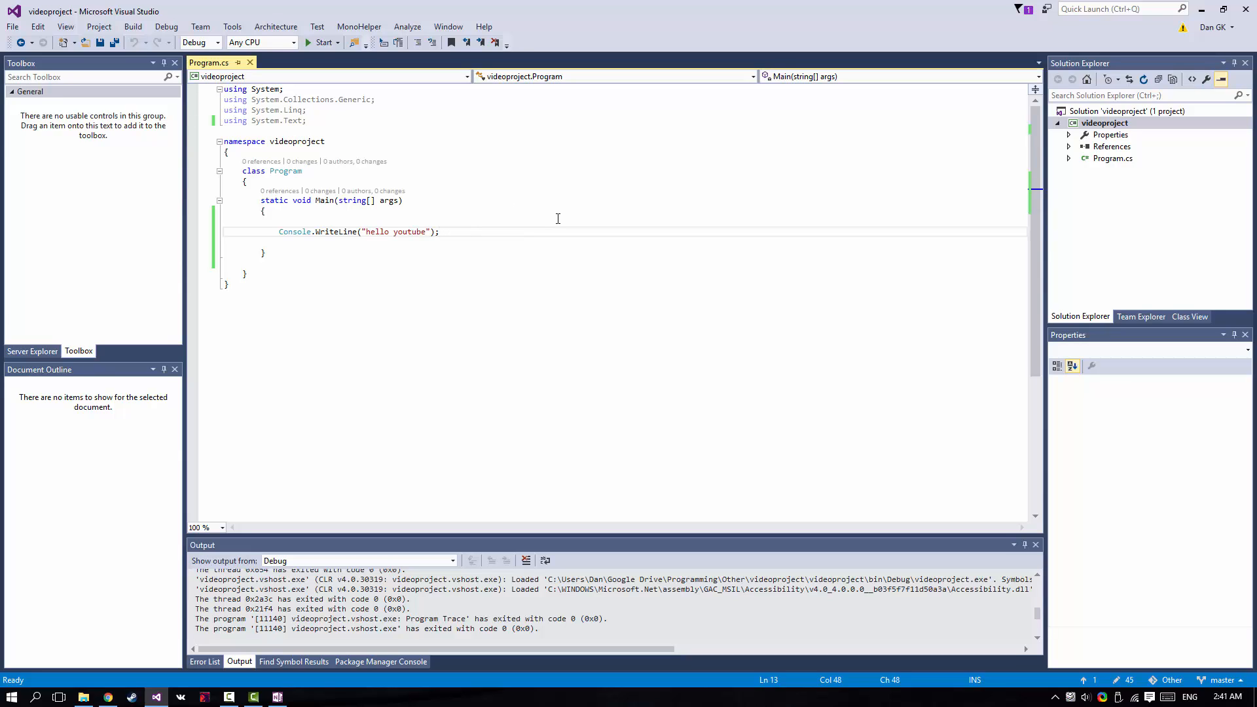
Add Console.ReadLine(); after the print line and run the program again
type("cons")
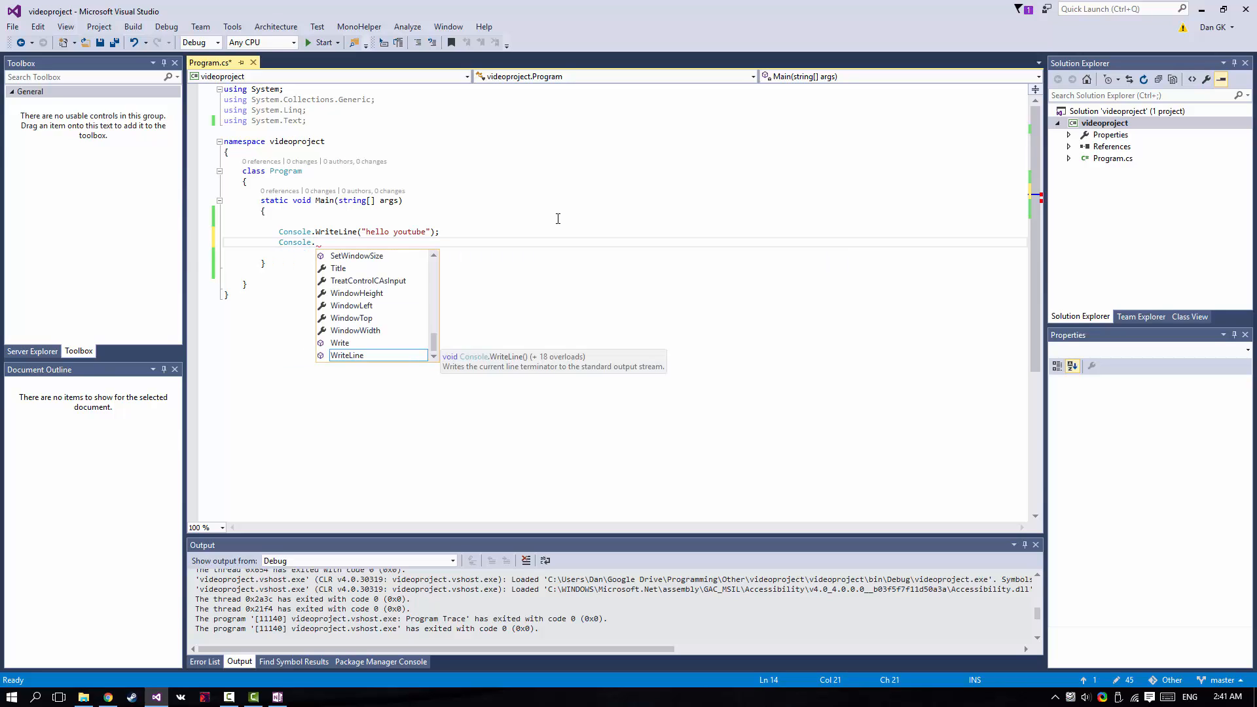
type("readl")
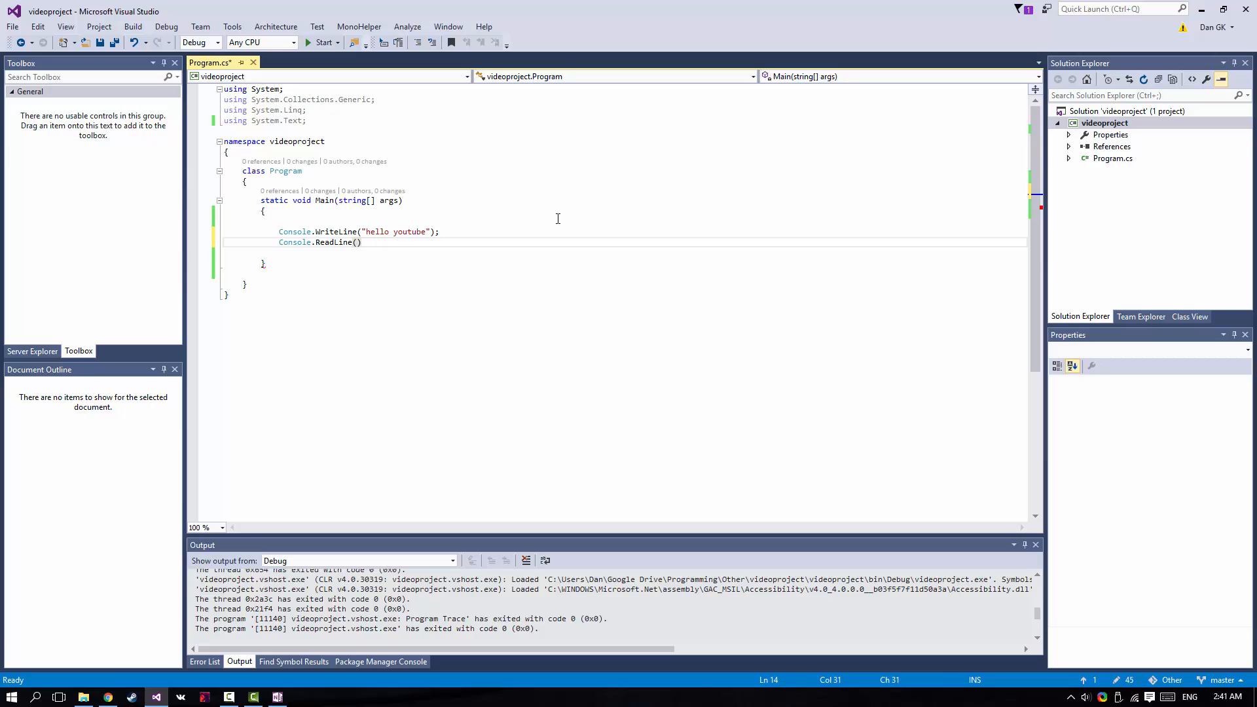
type(";")
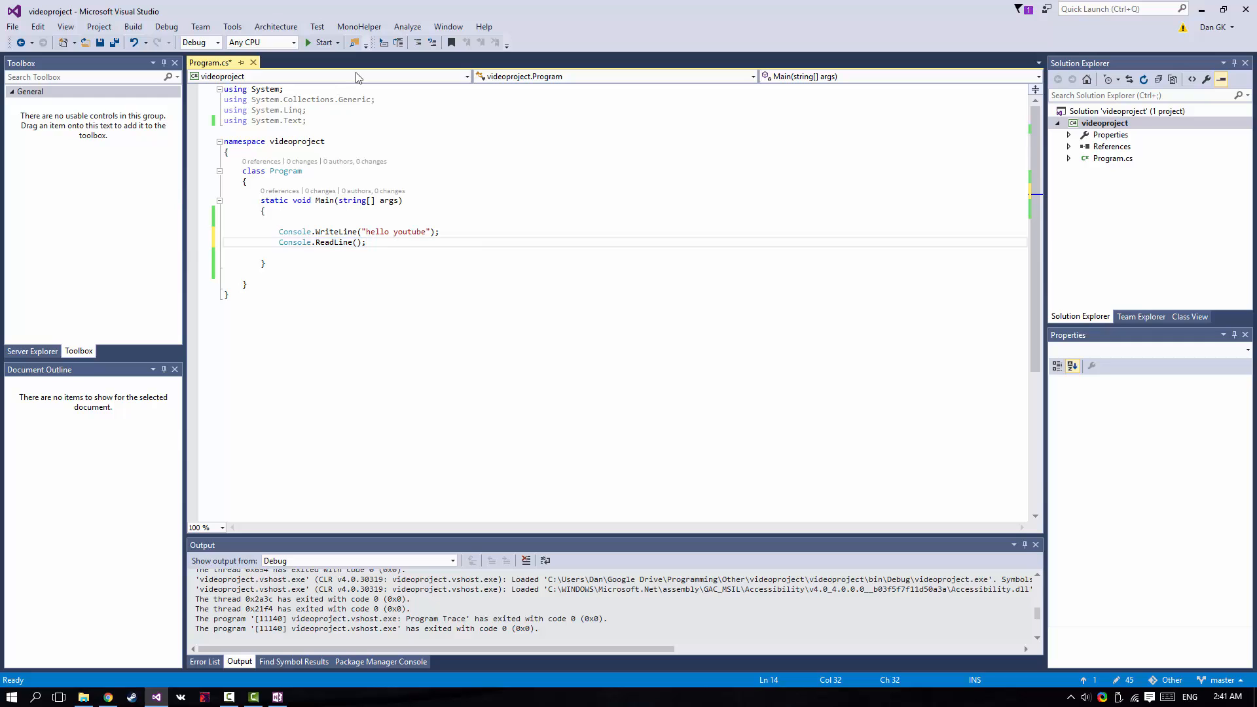
left_click(325, 43)
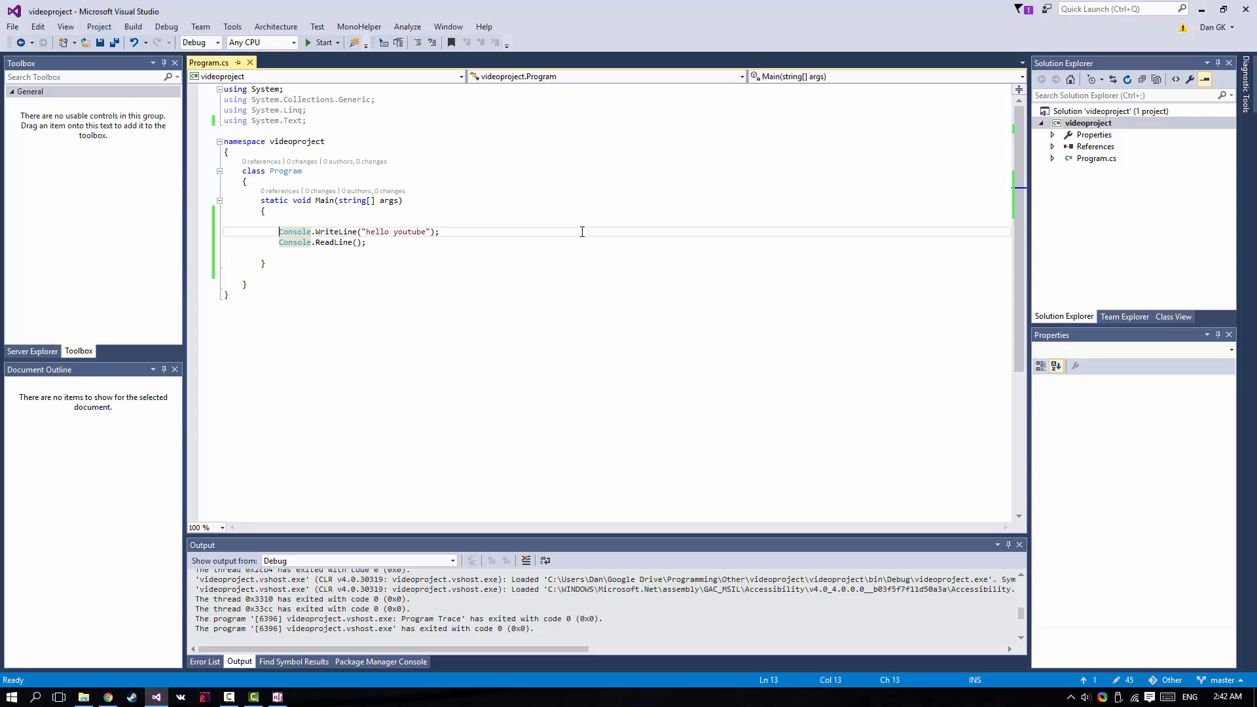
mouse_move(468, 220)
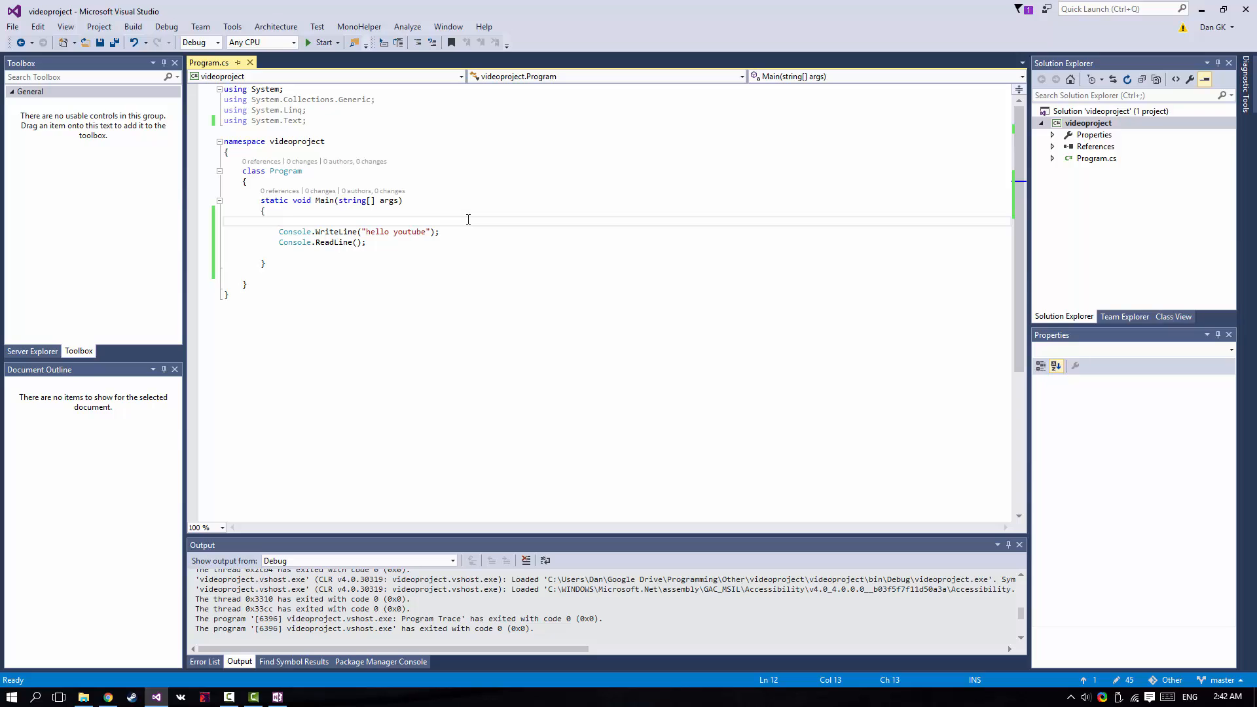
type("/")
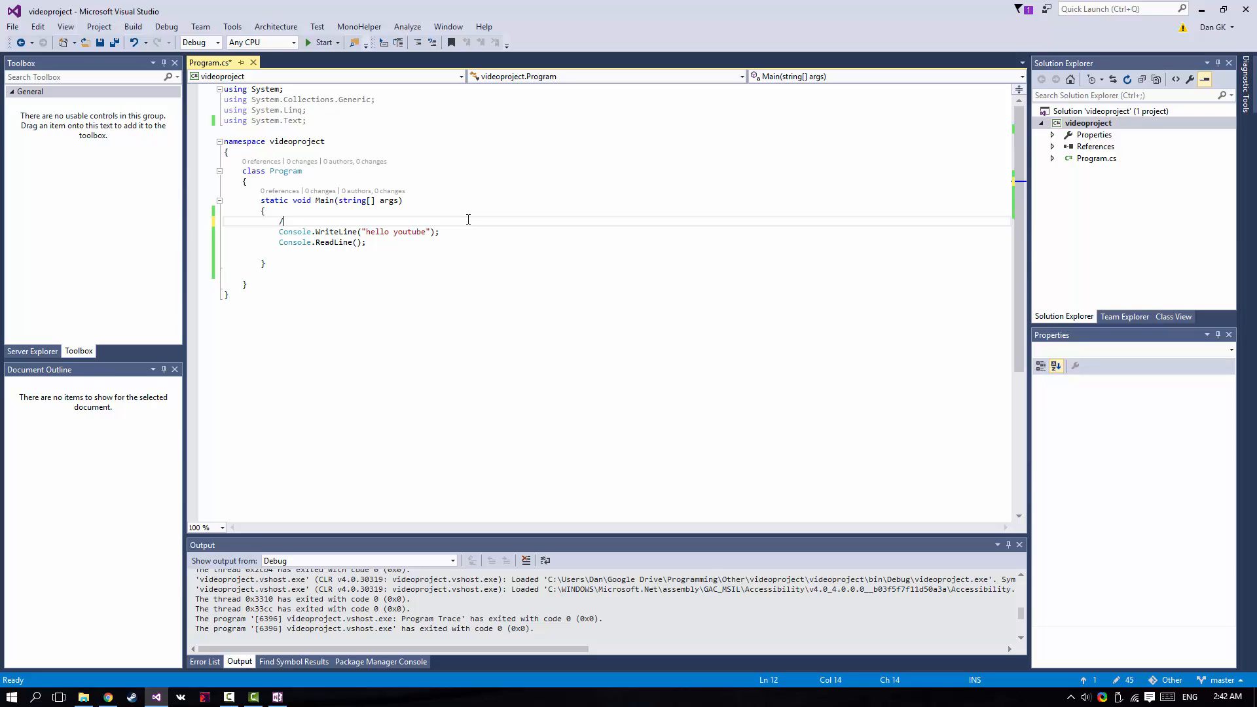
type("/")
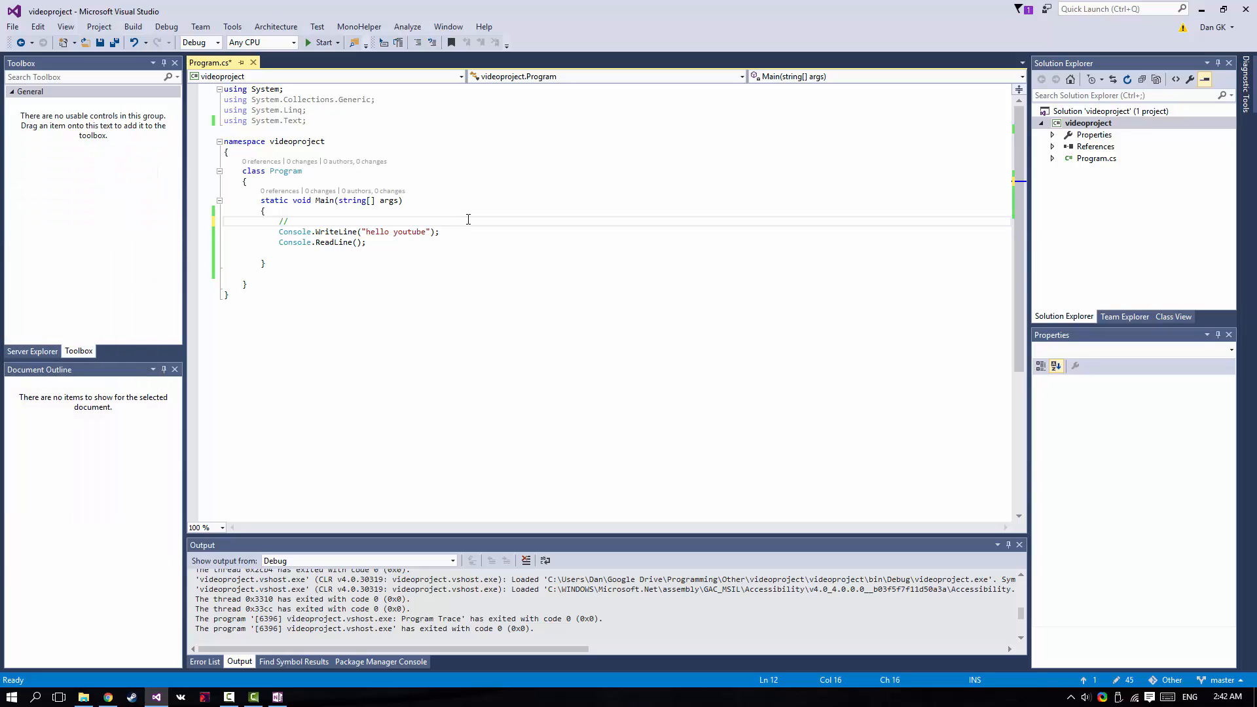
type("con")
type("//")
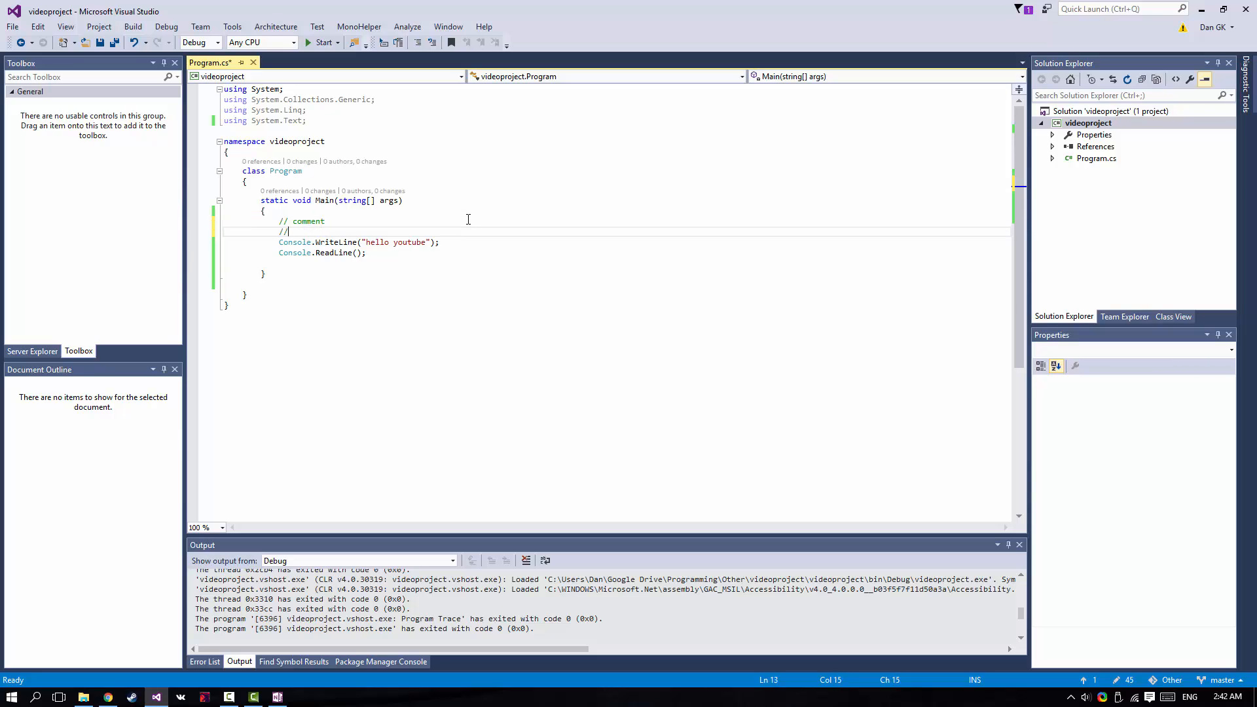
type("sdfsdfsdfsdfds")
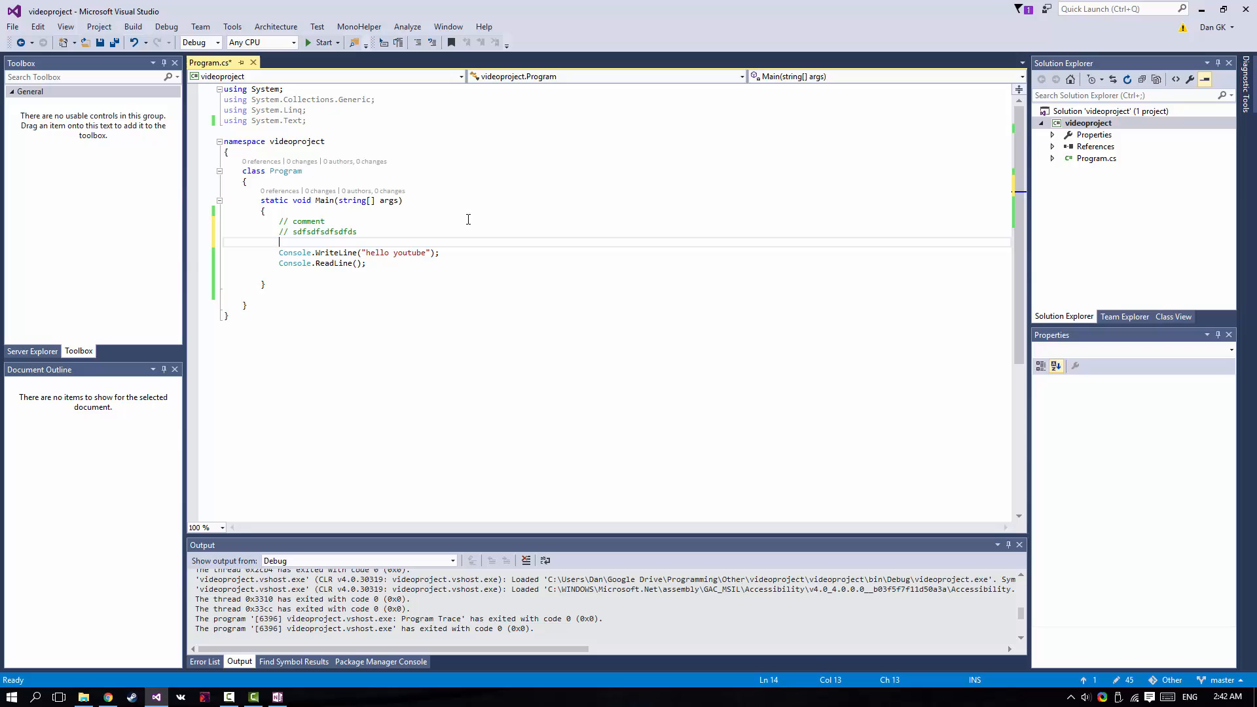
type("/")
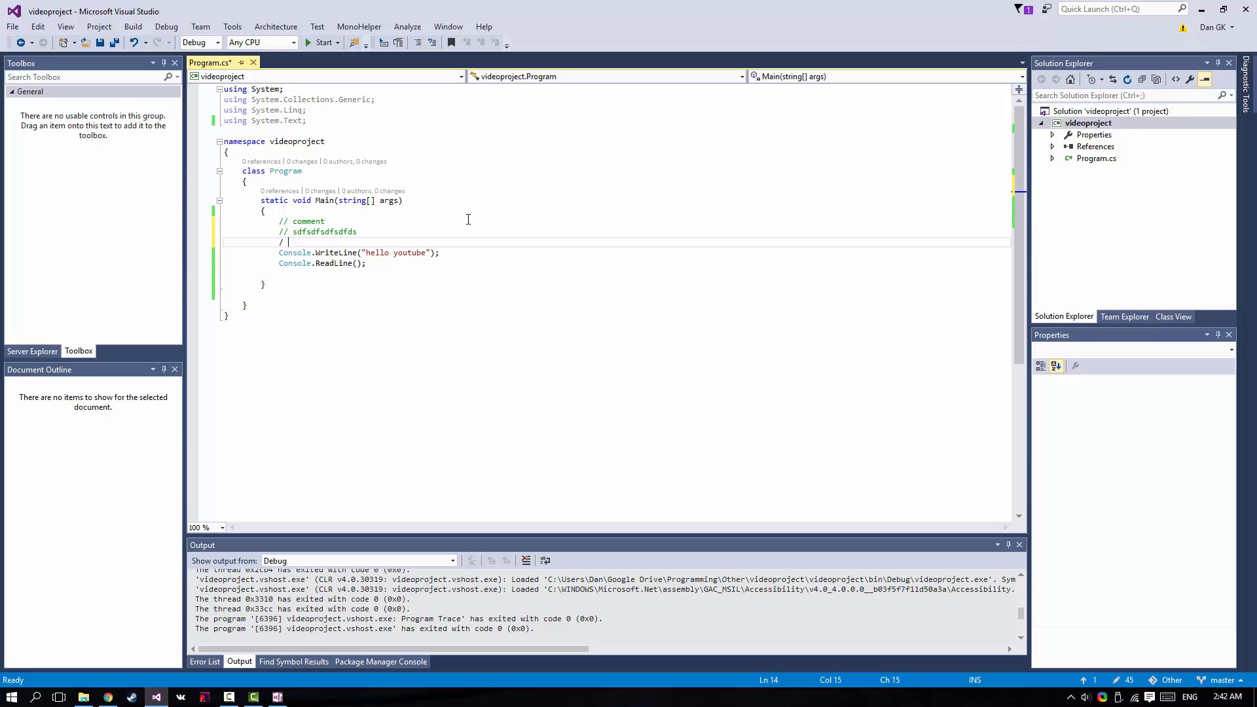
type("*")
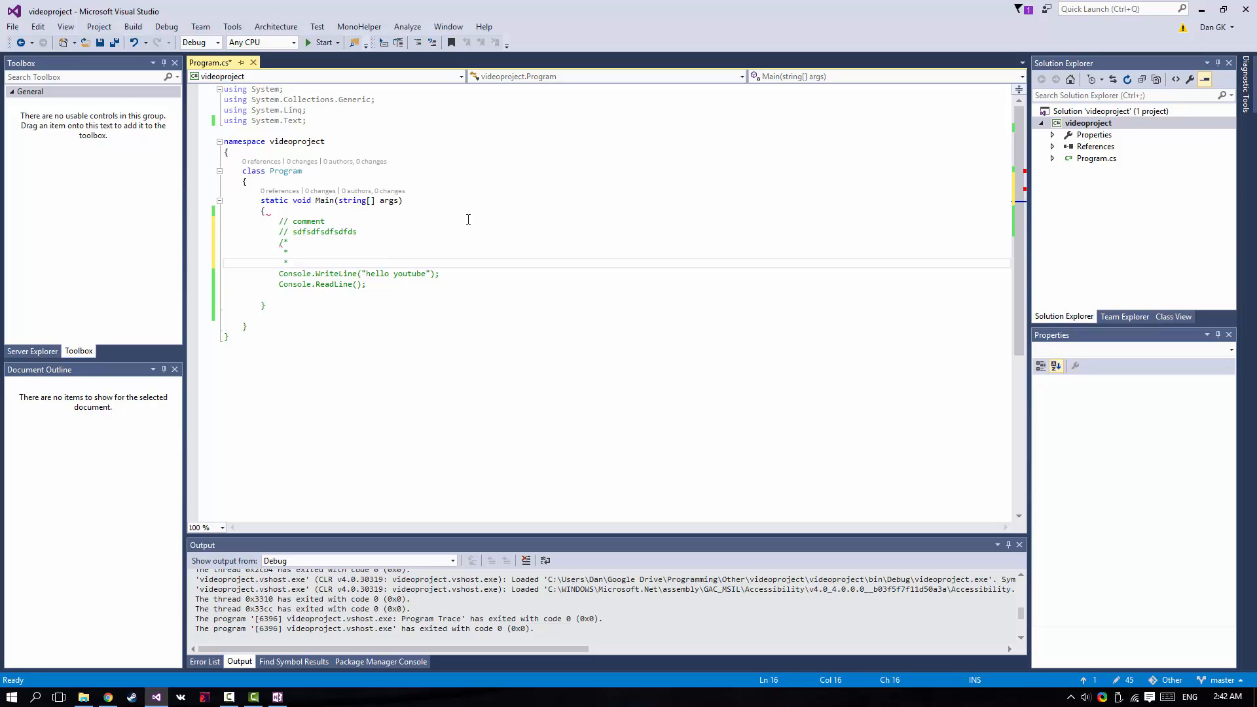
key("enter")
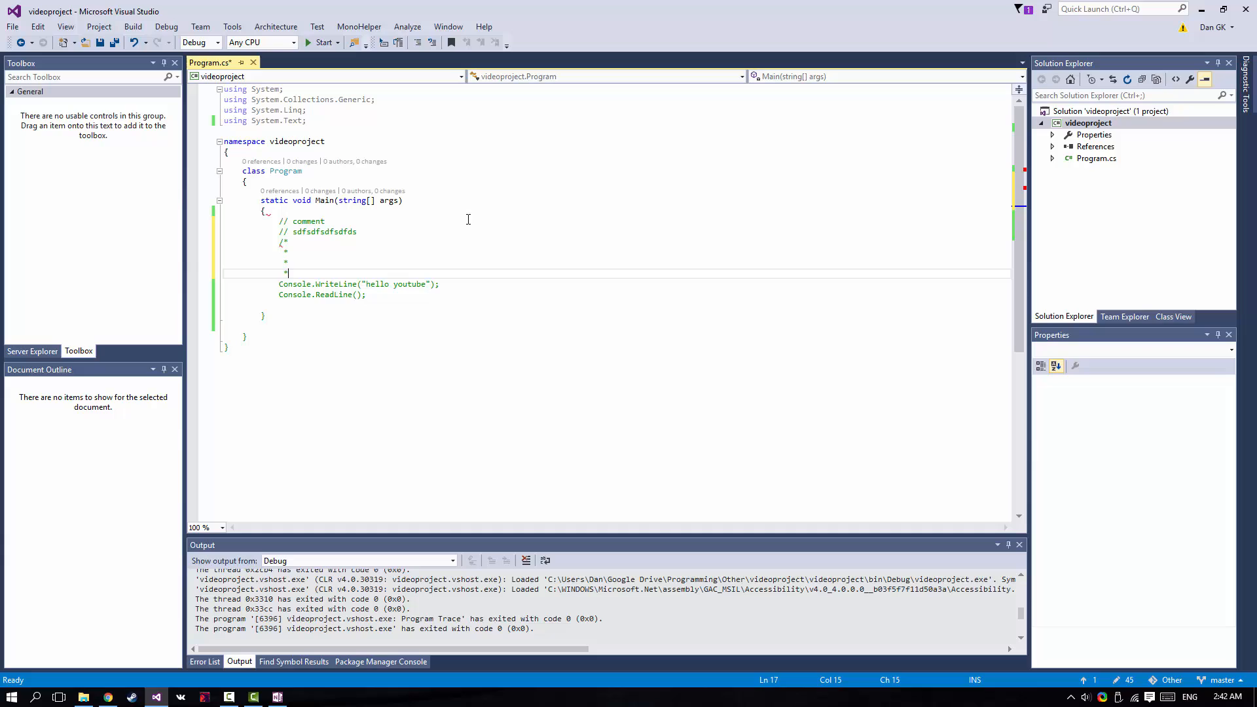
type("/")
left_click(385, 242)
type("adasdasd")
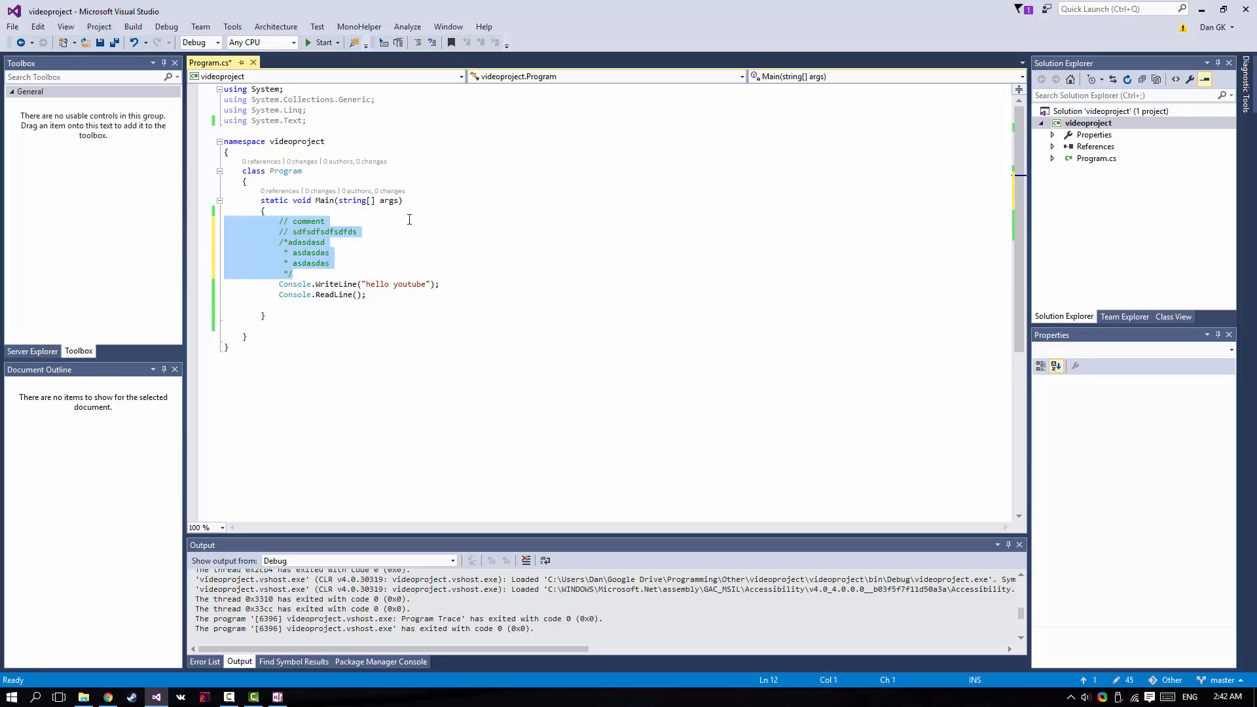
key("Delete")
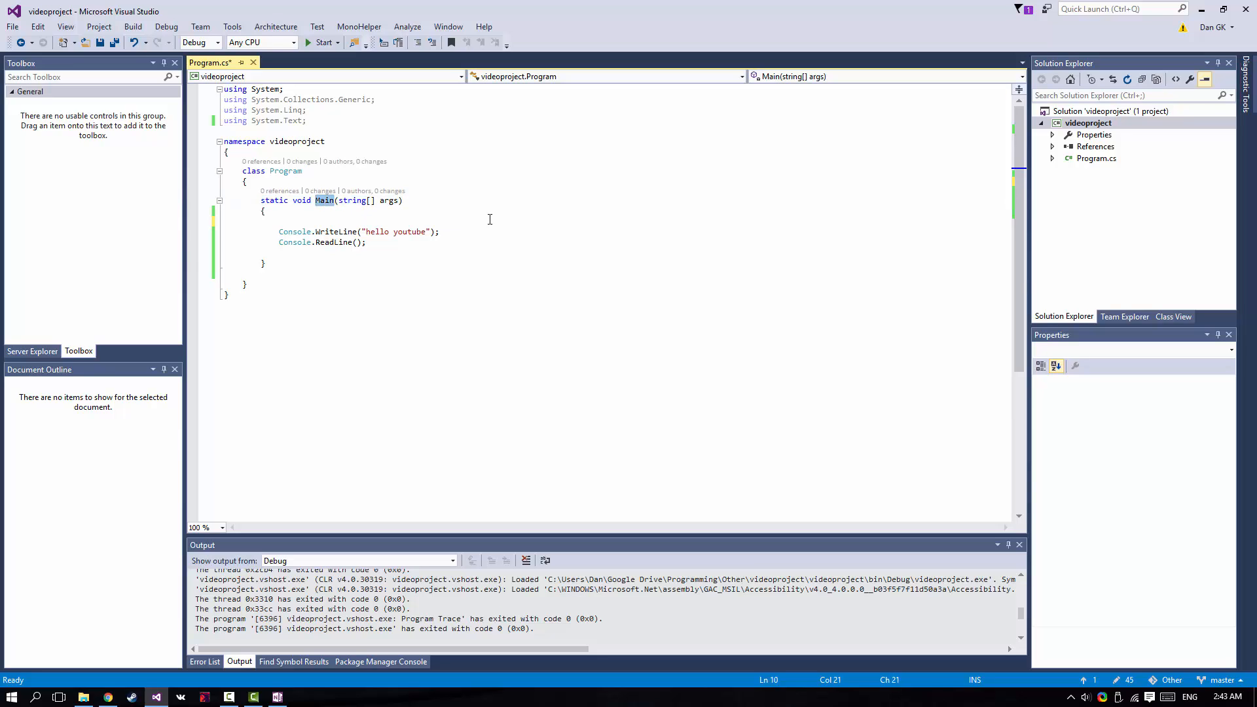
Rename Main to 'jkasdjdasj', run to see the entry point error, then restore 'Main'
type("jkasdjdasjkas")
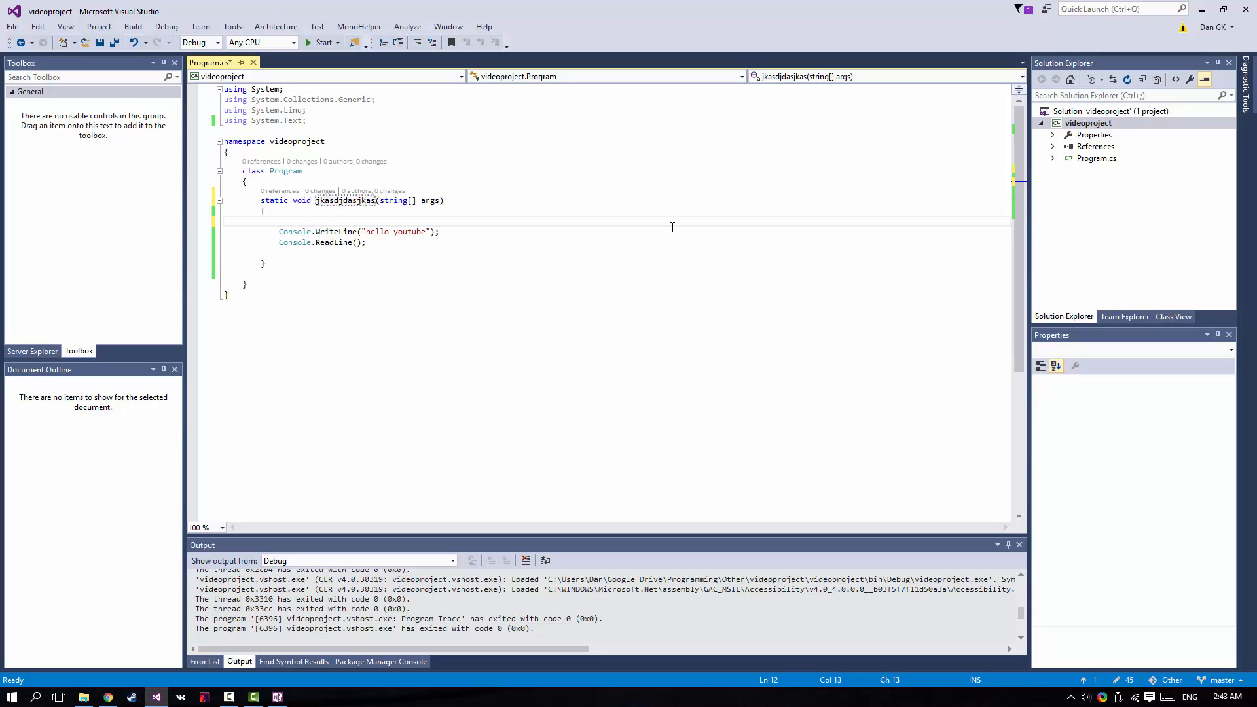
left_click(324, 42)
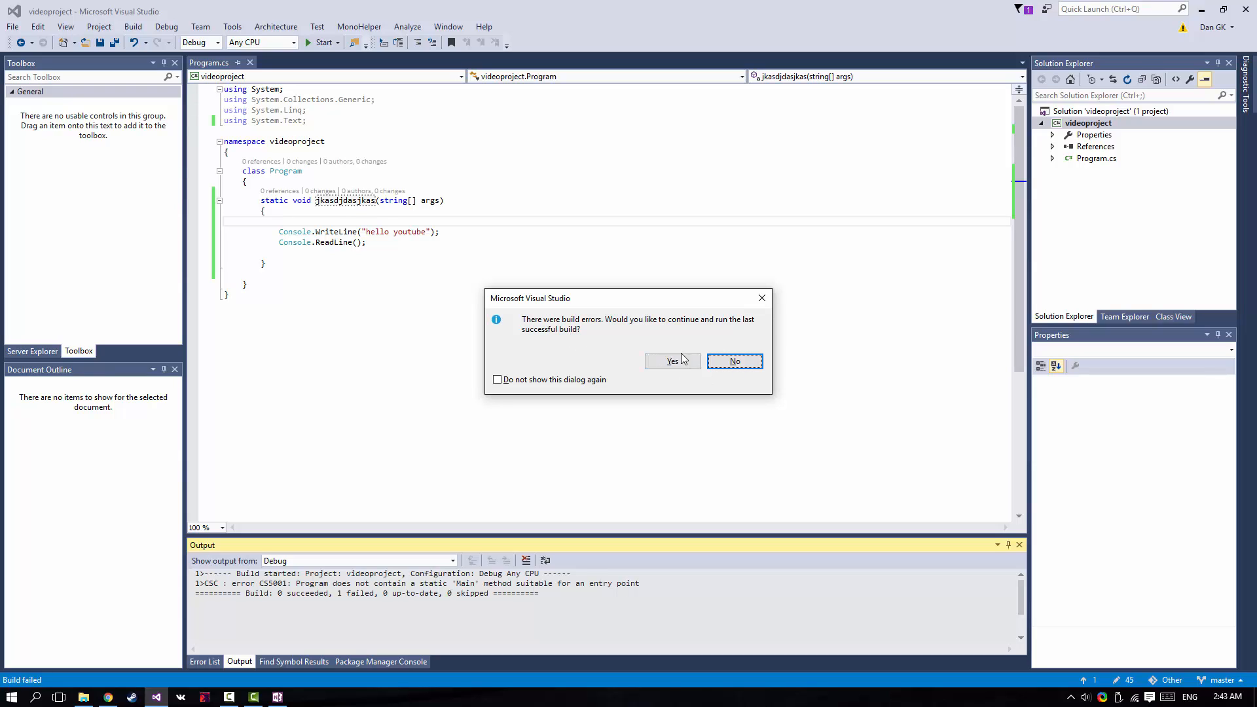
left_click(733, 361)
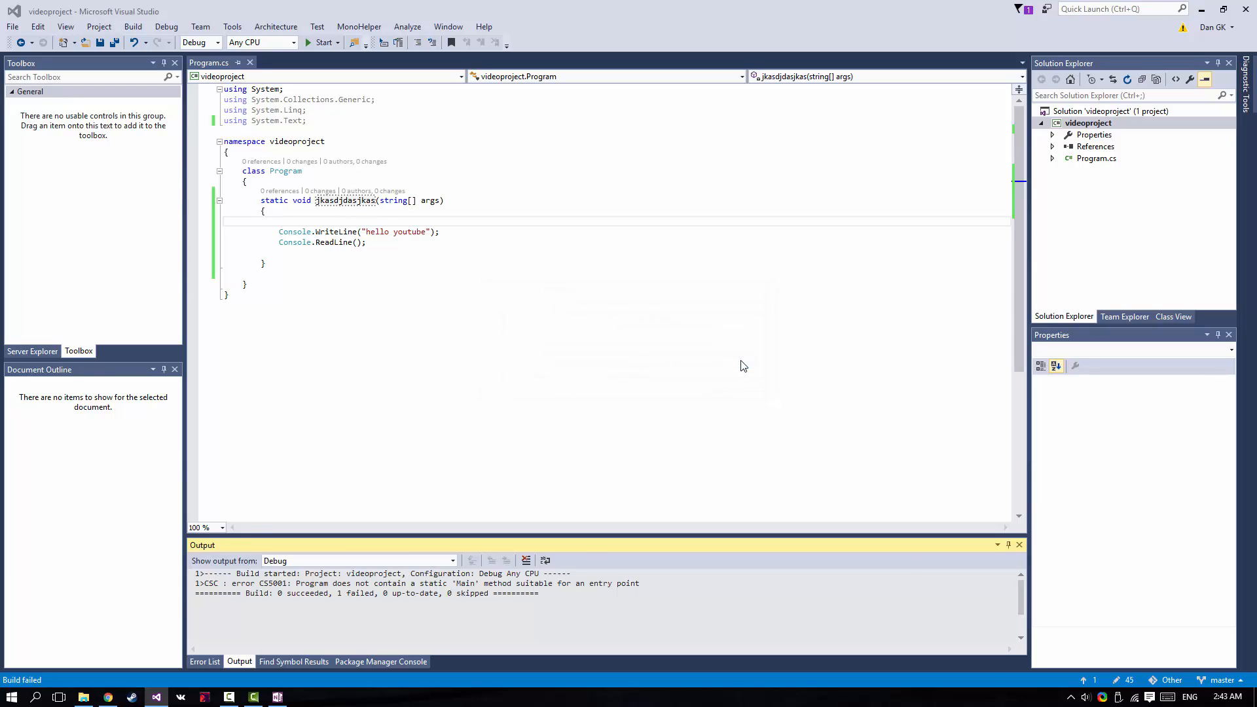
left_click(204, 661)
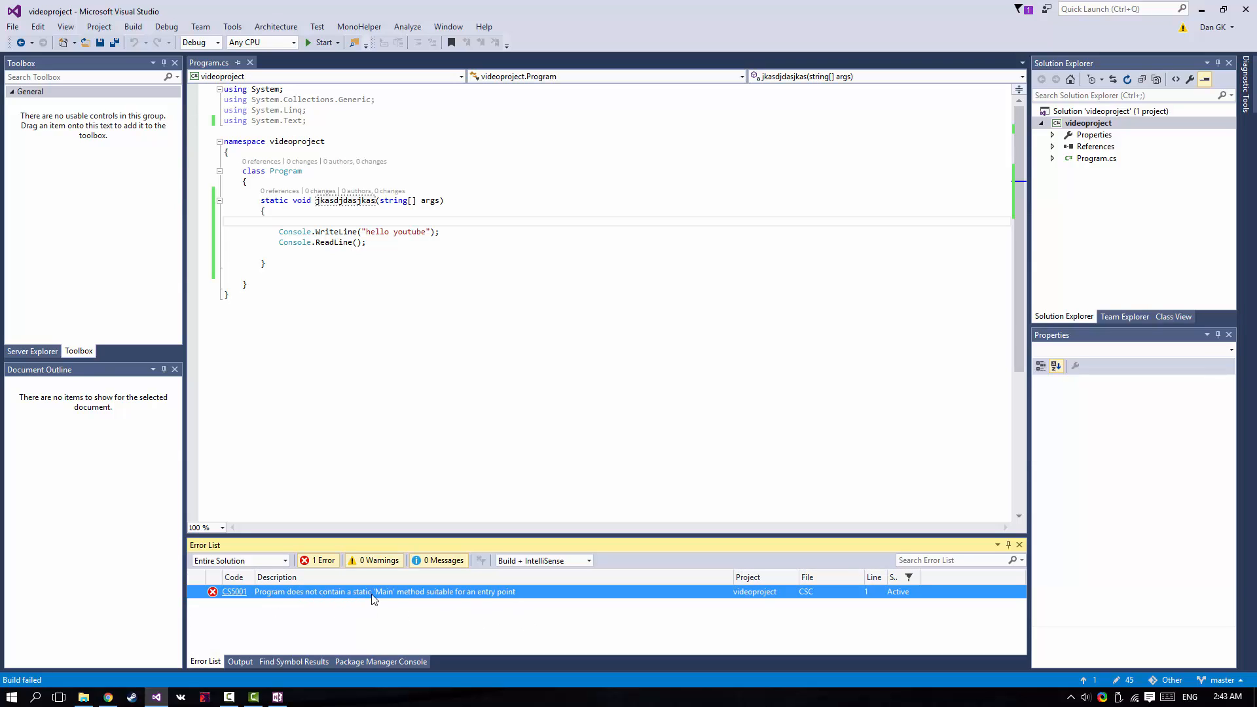
mouse_move(417, 341)
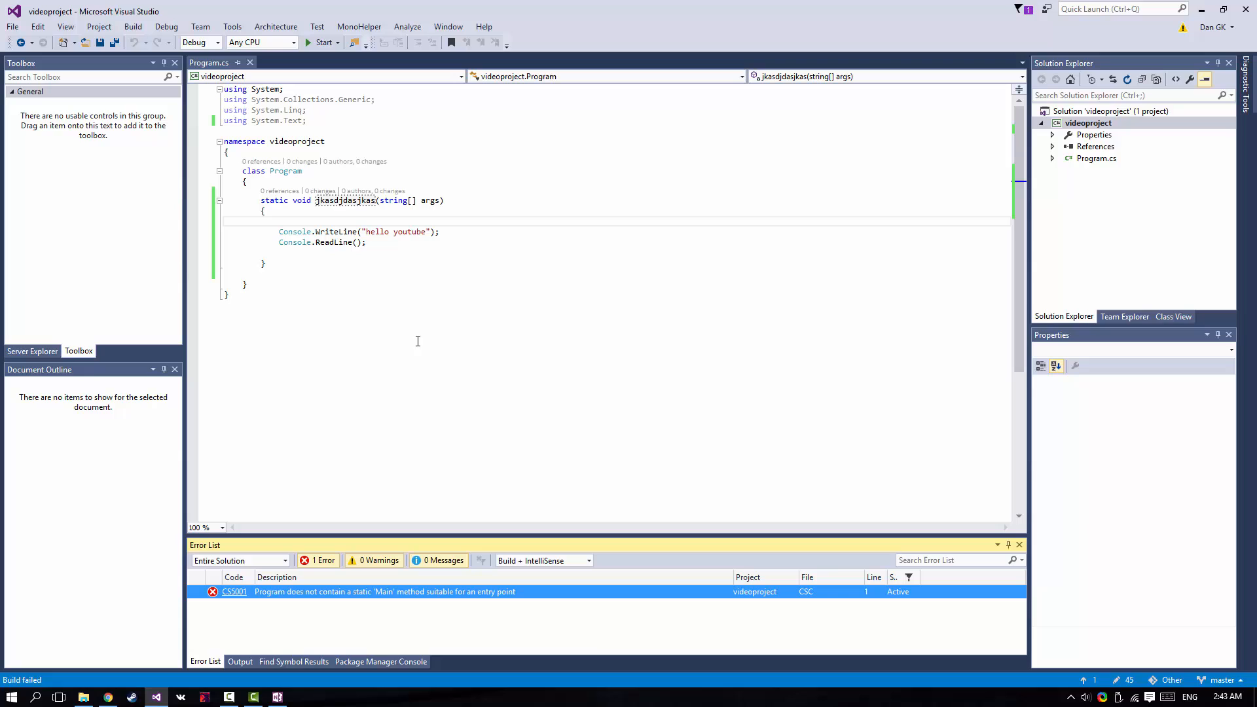
double_click(345, 200)
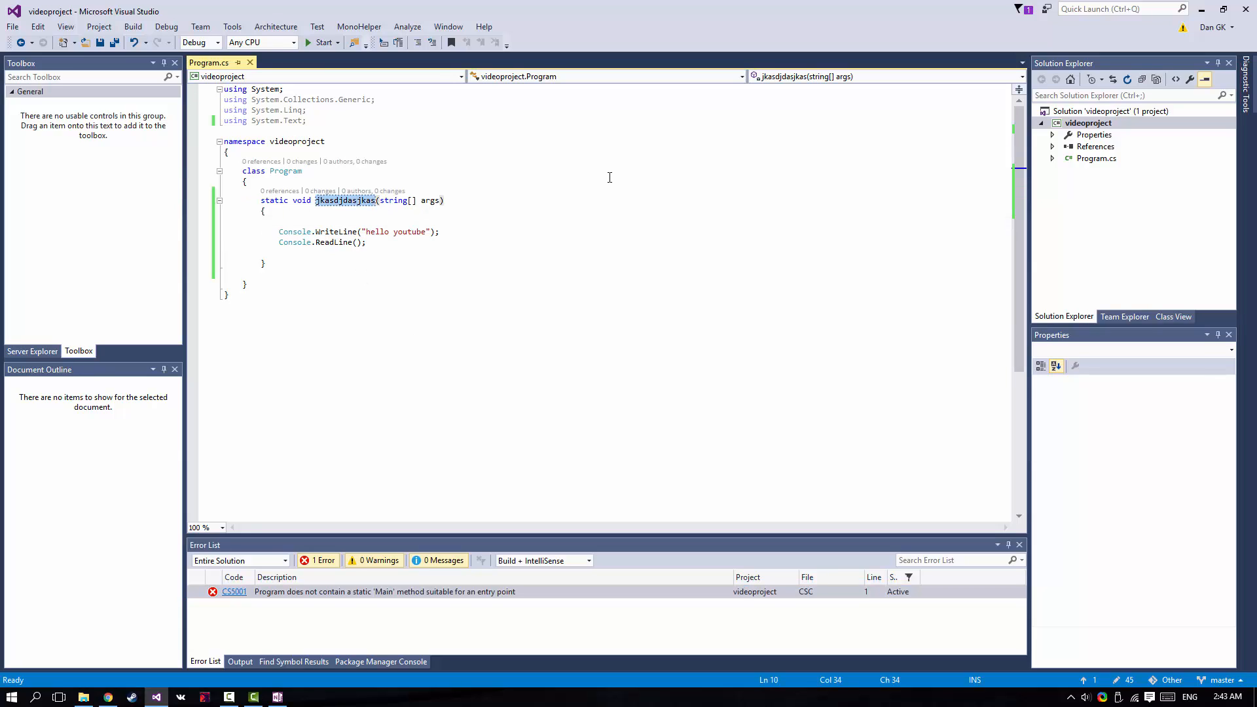
type("Main")
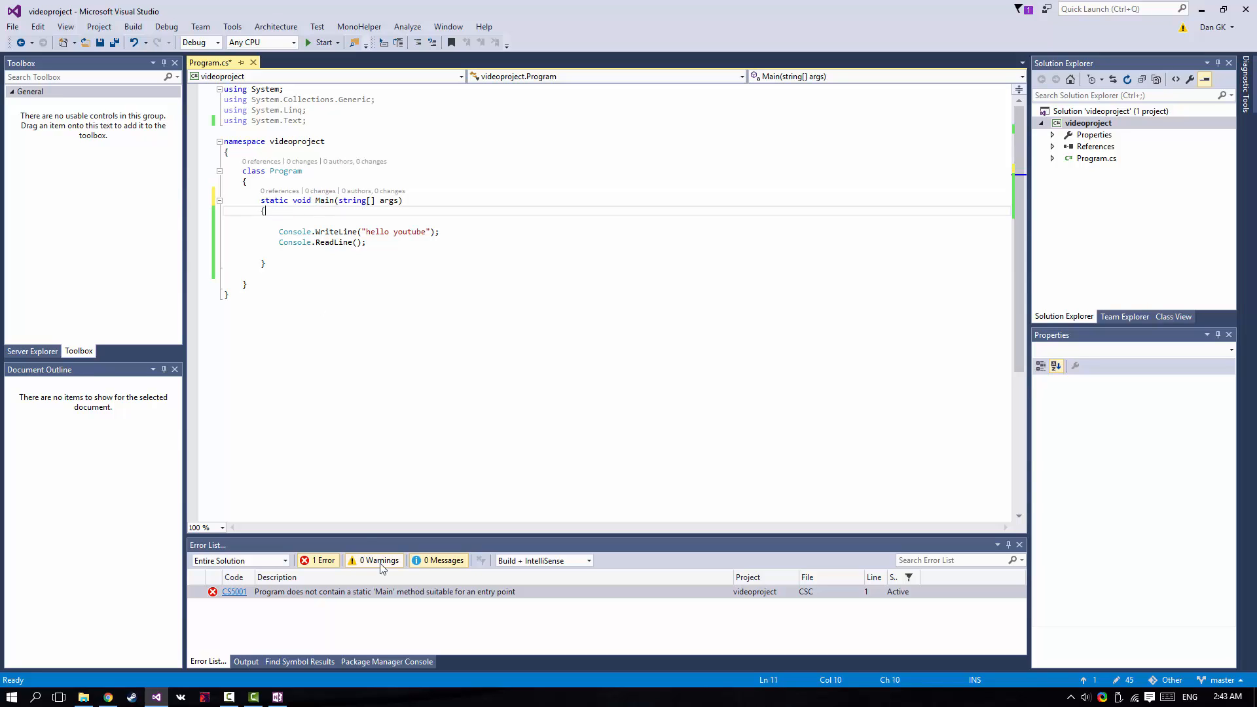
Run without static on Main, decline the old build, and start retyping 'static'
left_click(383, 592)
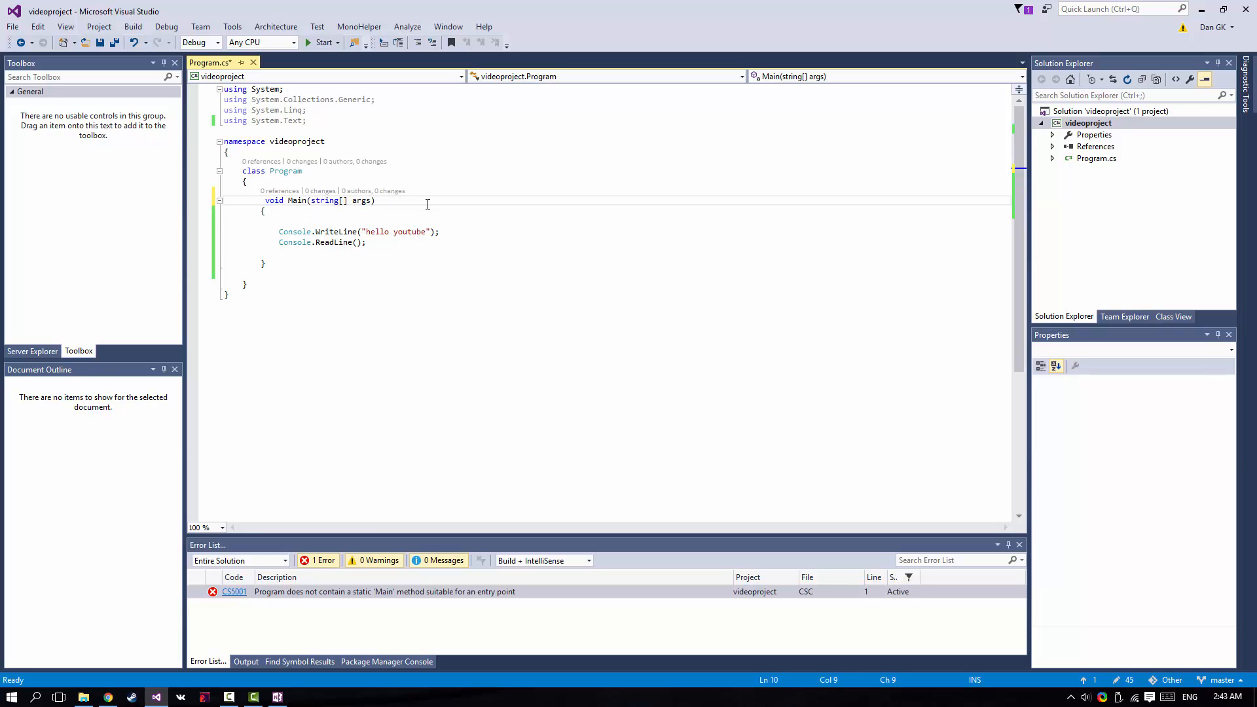
left_click(326, 42)
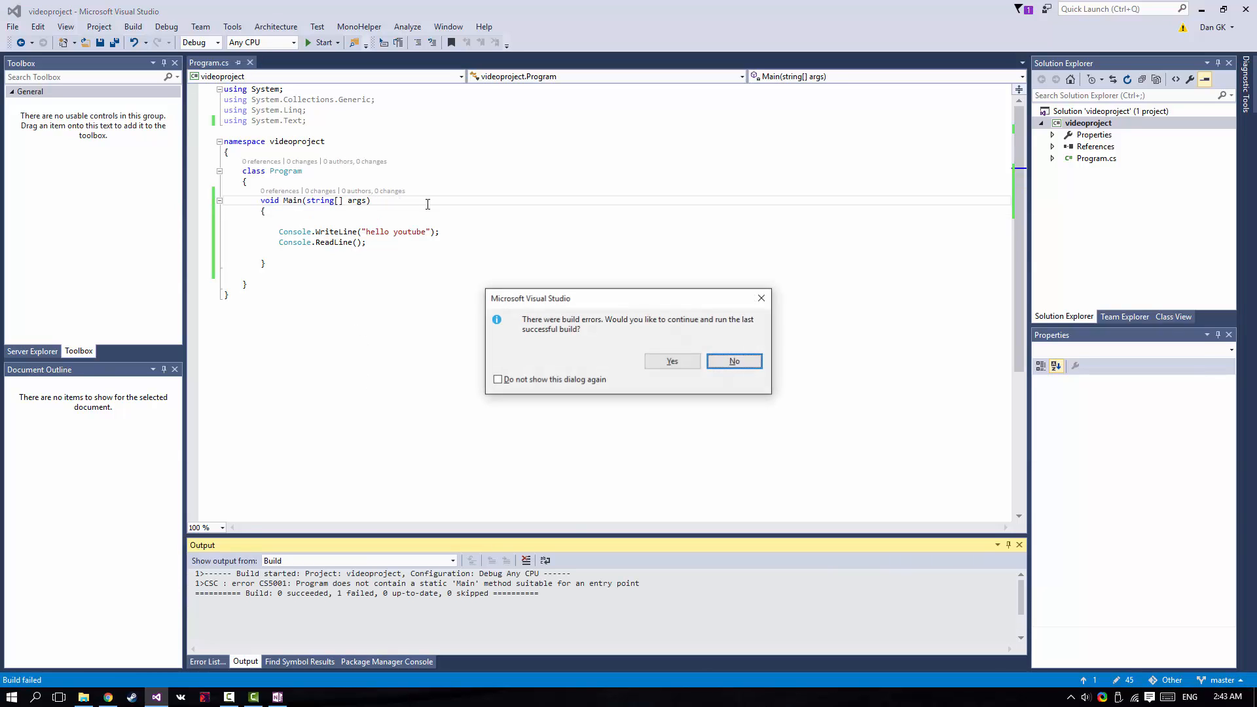
left_click(733, 361)
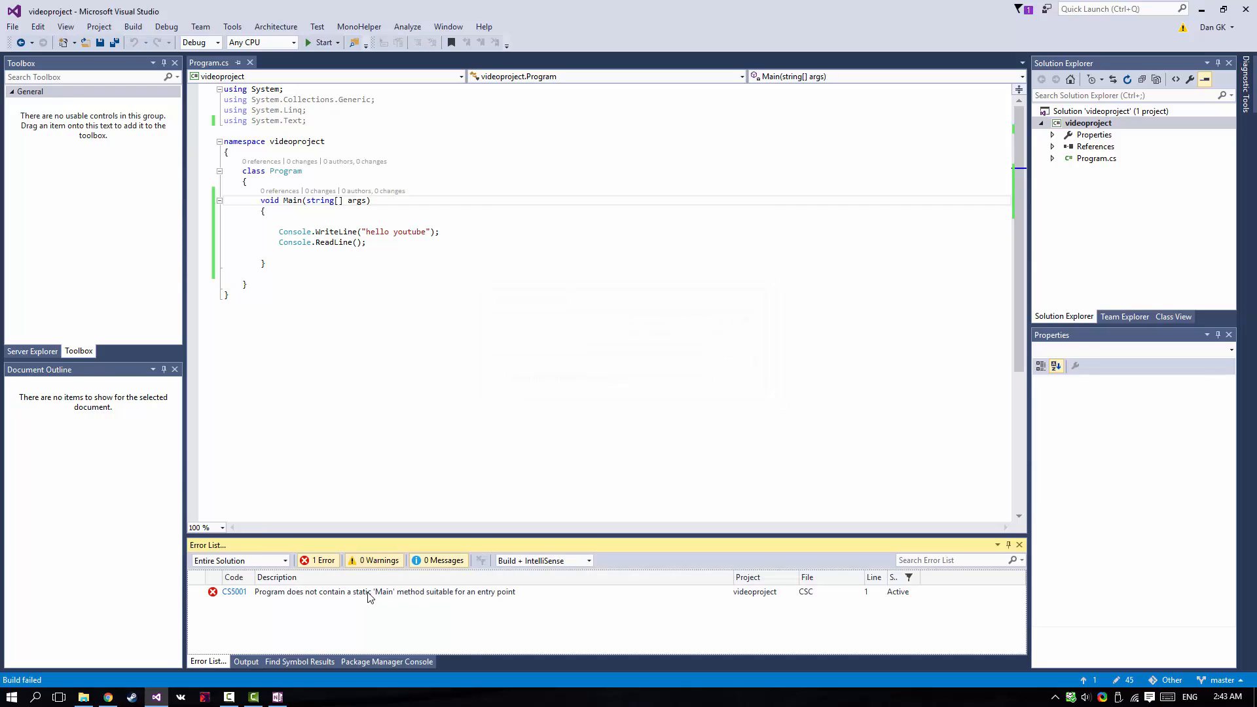
left_click(269, 200)
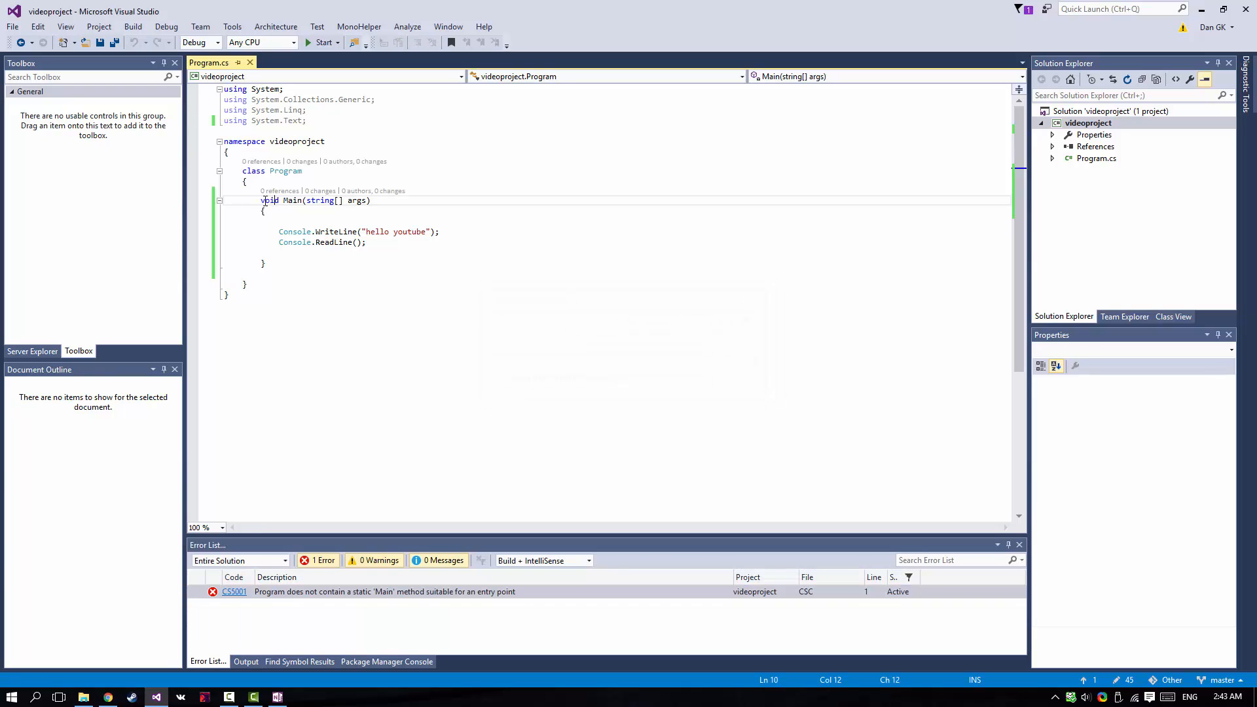
type("stat")
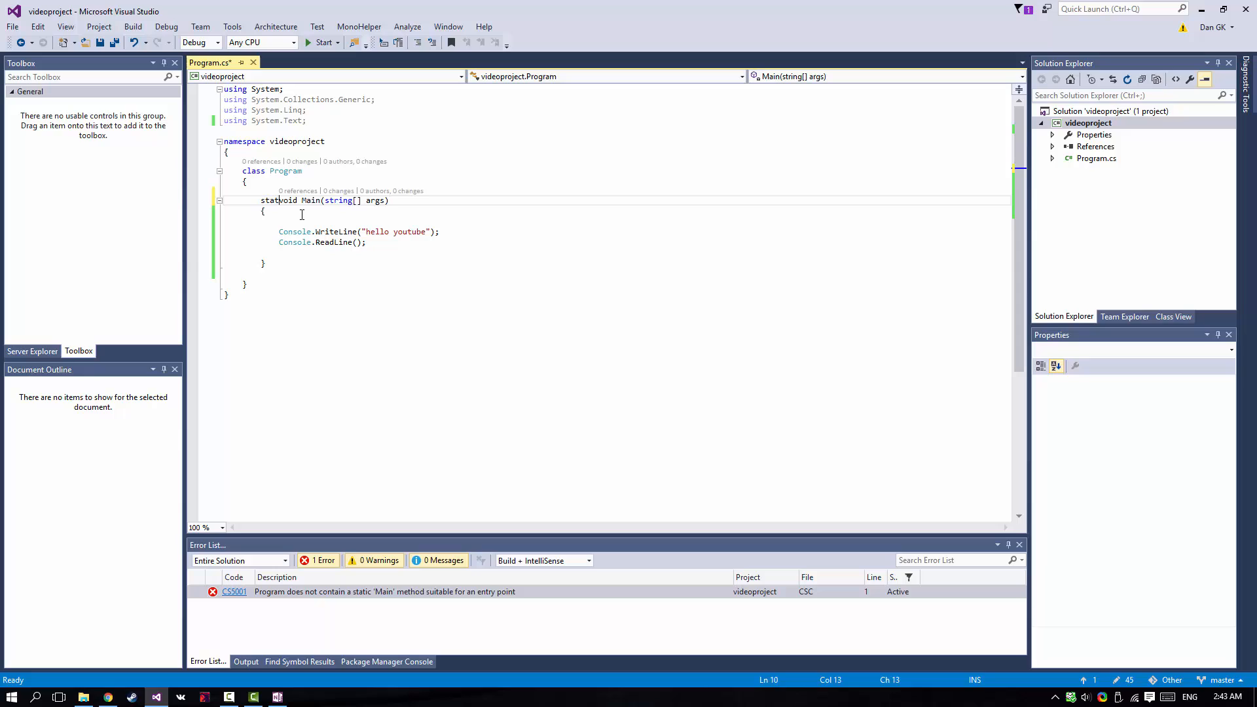